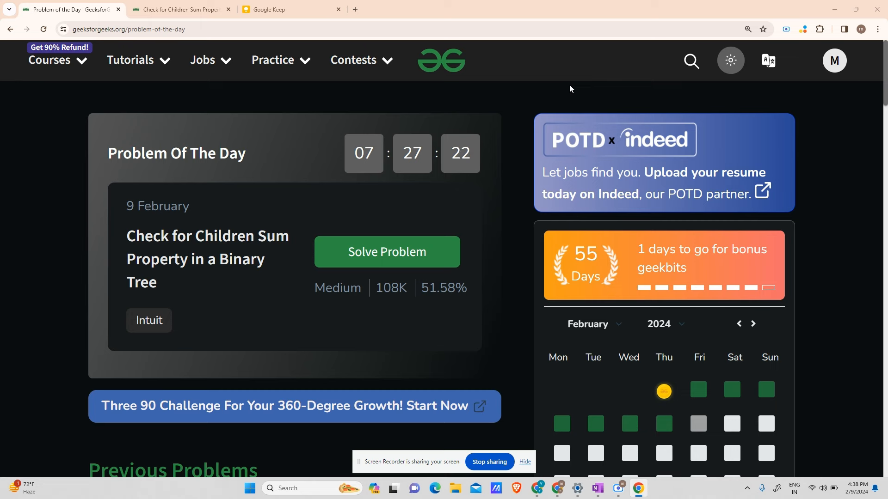
mouse_move(206, 226)
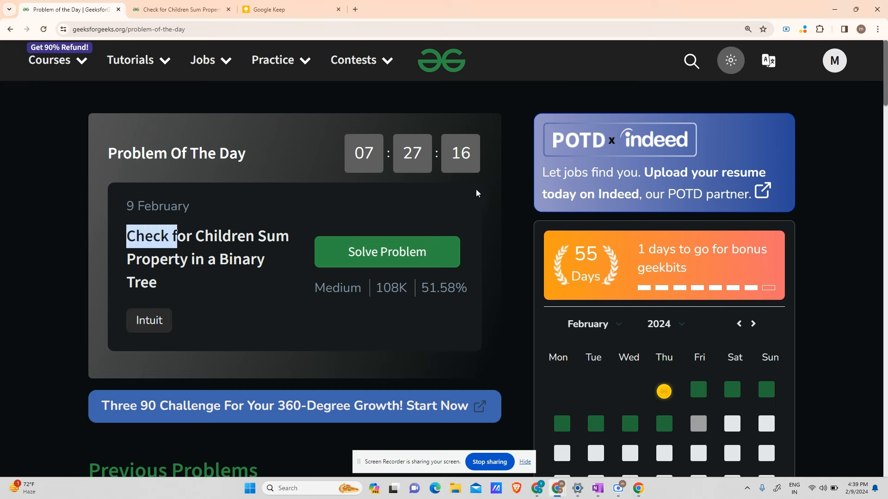
Handwrite in magenta the True rule node→value = left + right for all non-leaf nodes, then a False heading.
left_click(289, 9)
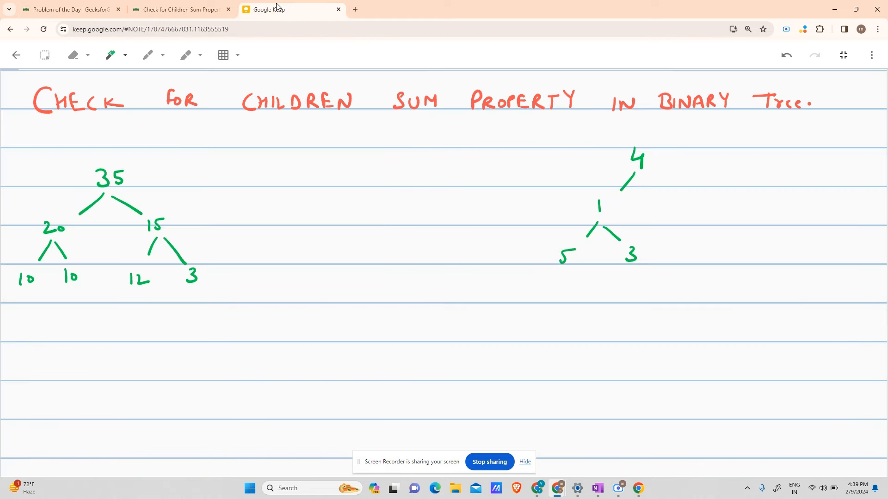
left_click(125, 54)
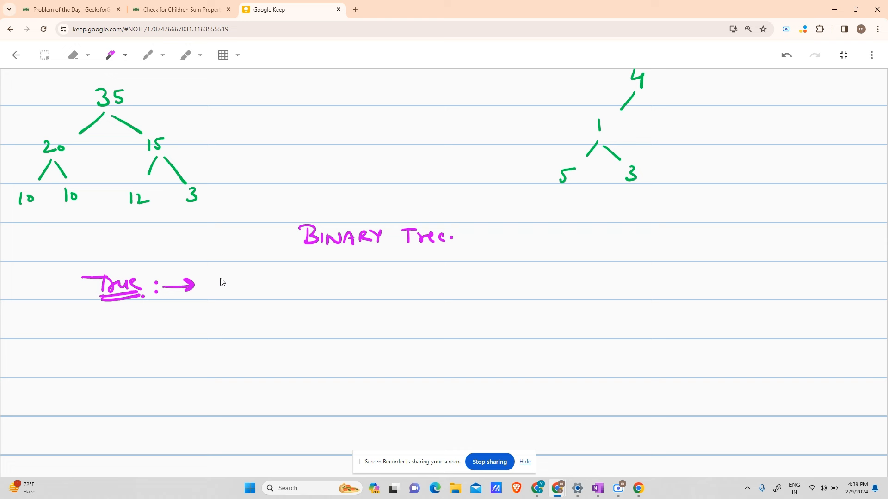
mouse_move(231, 279)
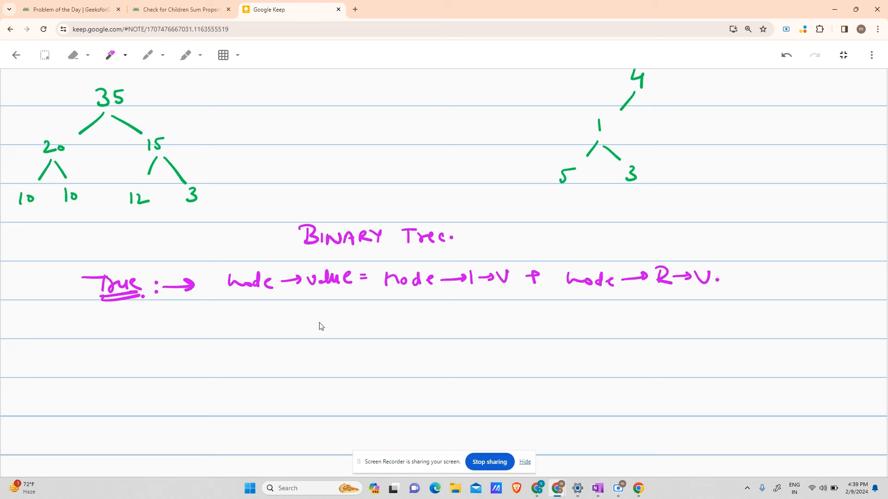
left_click_drag(221, 294, 277, 288)
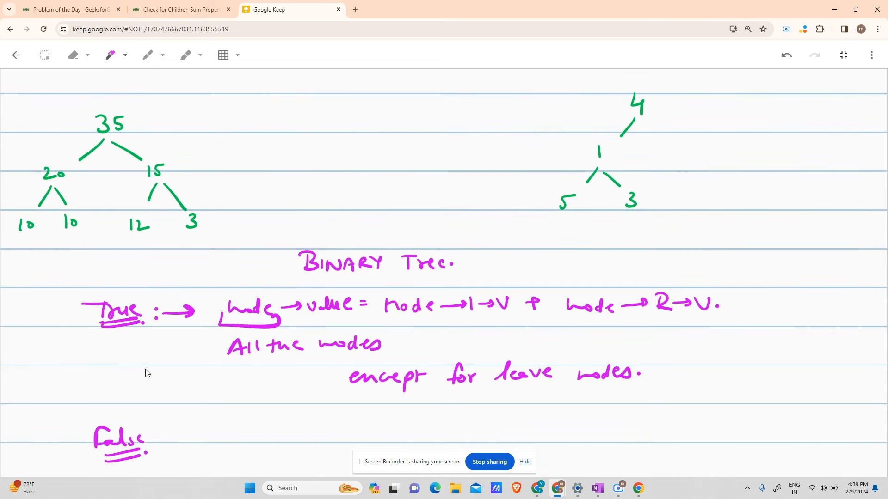
Annotate the left example tree: underline root 35, write 35 = 20 + 15, mark children and leaves, label it True.
scroll("up", 3)
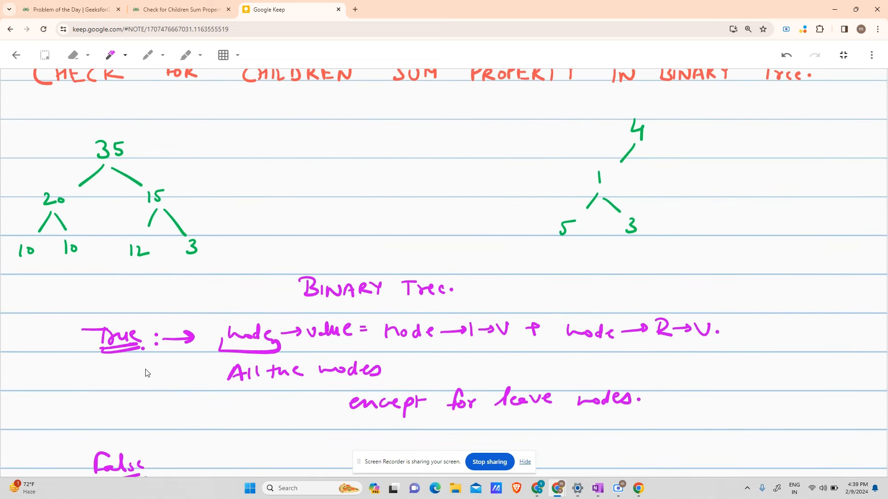
mouse_move(111, 55)
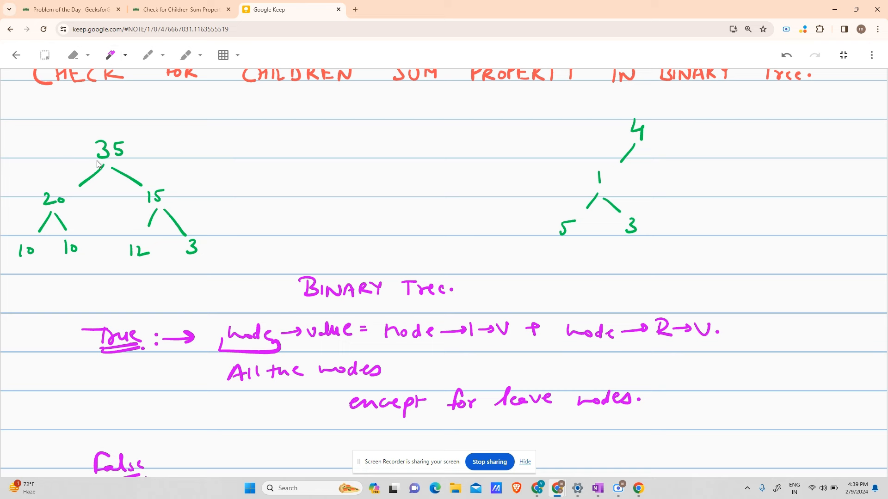
left_click_drag(86, 163, 123, 164)
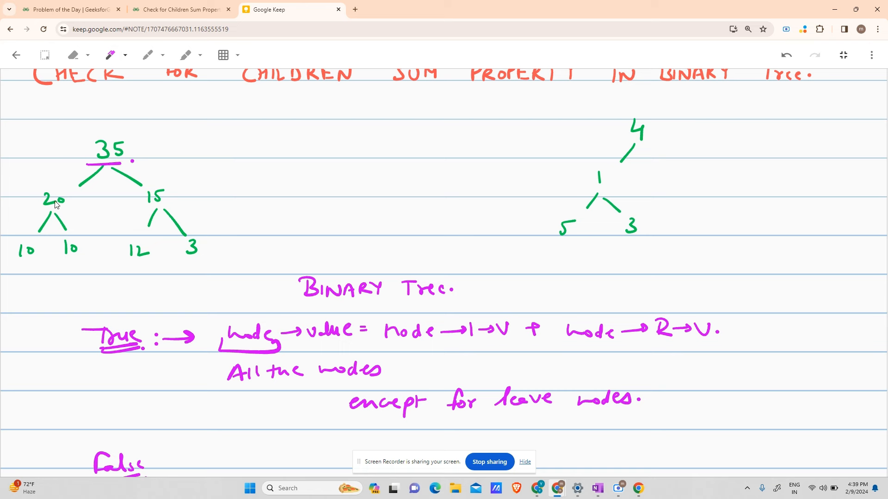
left_click_drag(218, 125, 255, 120)
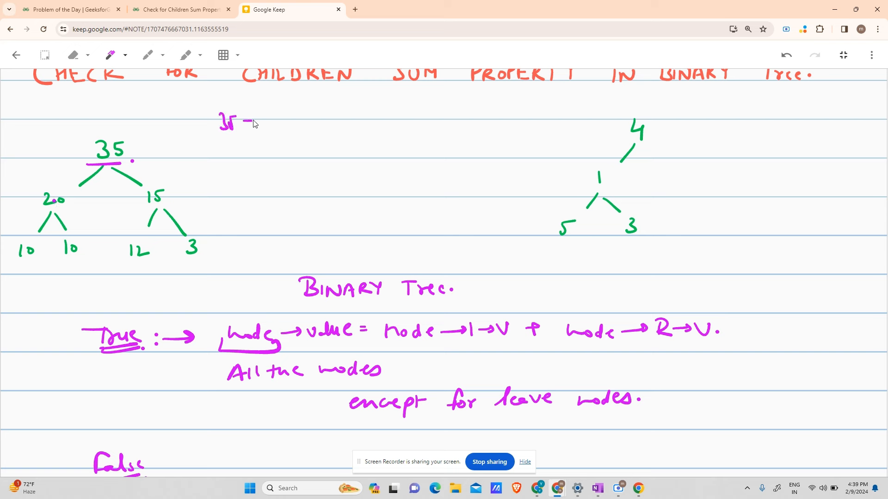
left_click_drag(243, 123, 297, 123)
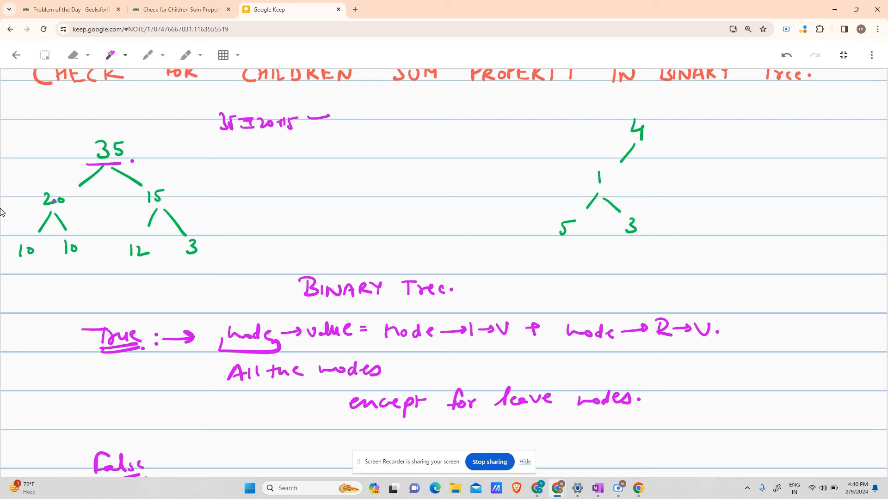
left_click_drag(40, 208, 68, 205)
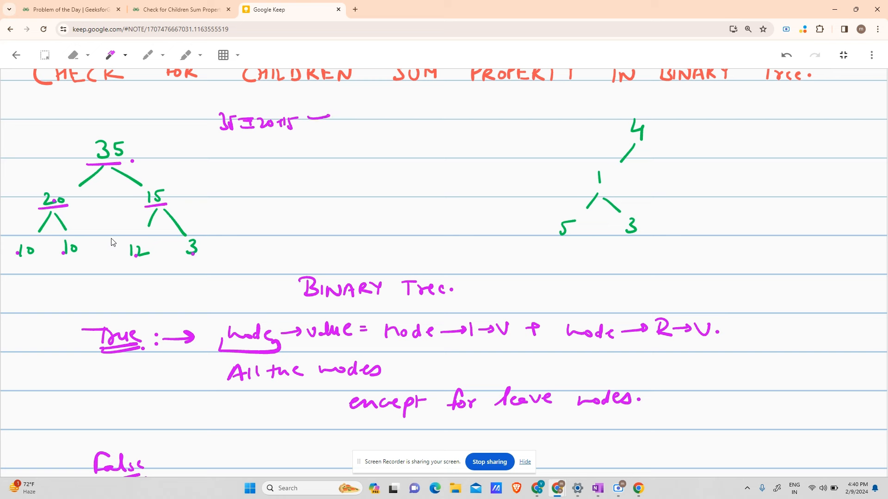
mouse_move(177, 261)
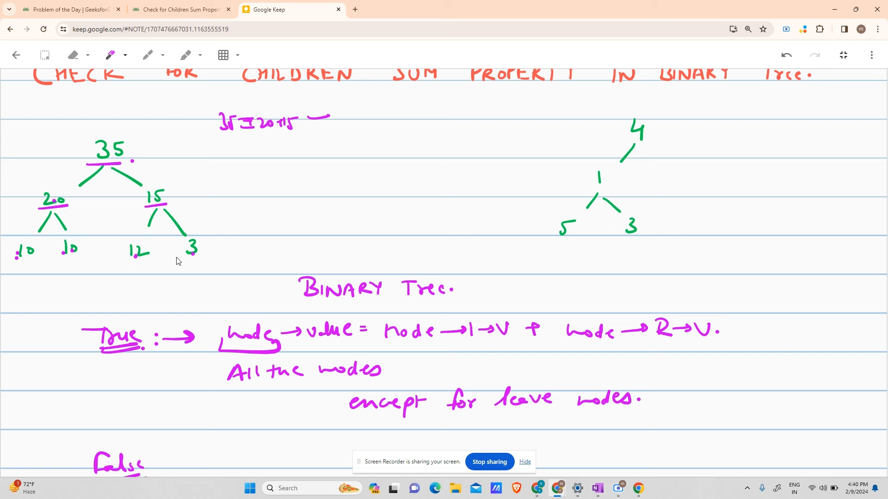
left_click_drag(62, 119, 63, 138)
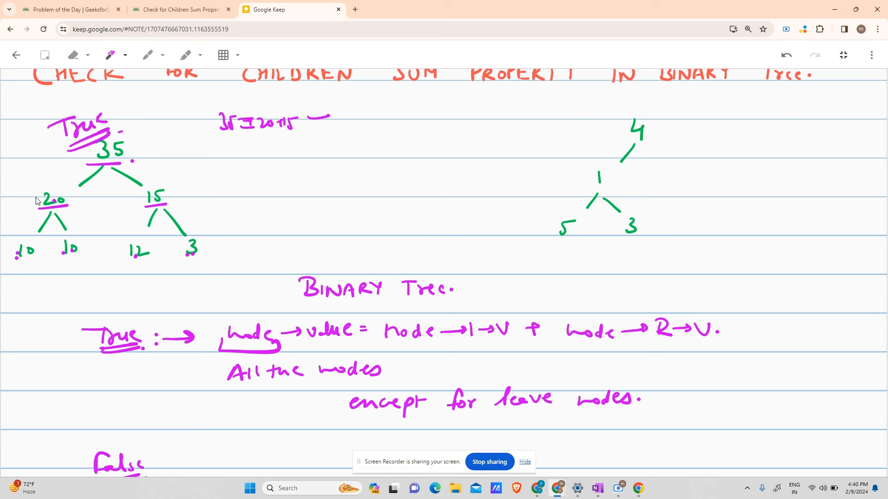
mouse_move(646, 140)
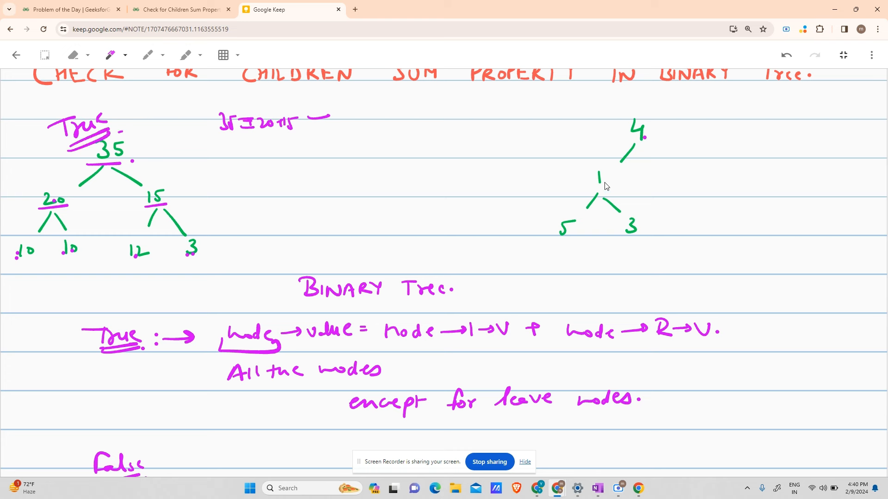
mouse_move(601, 181)
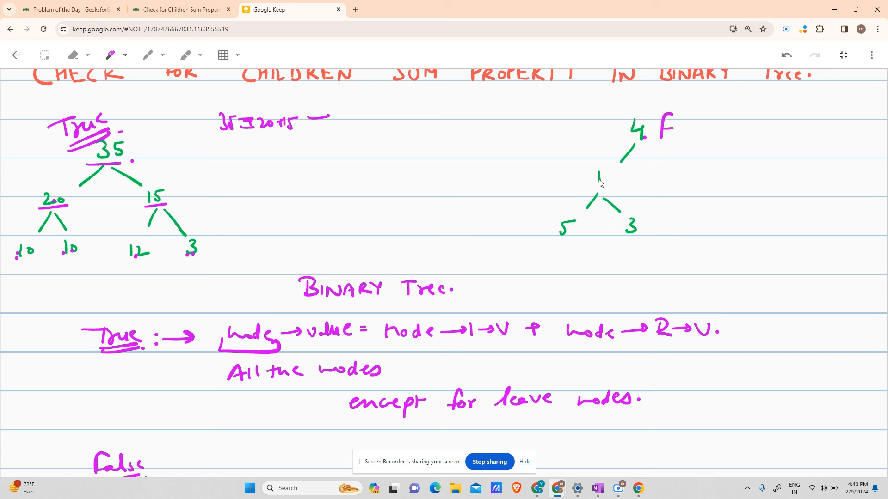
mouse_move(617, 186)
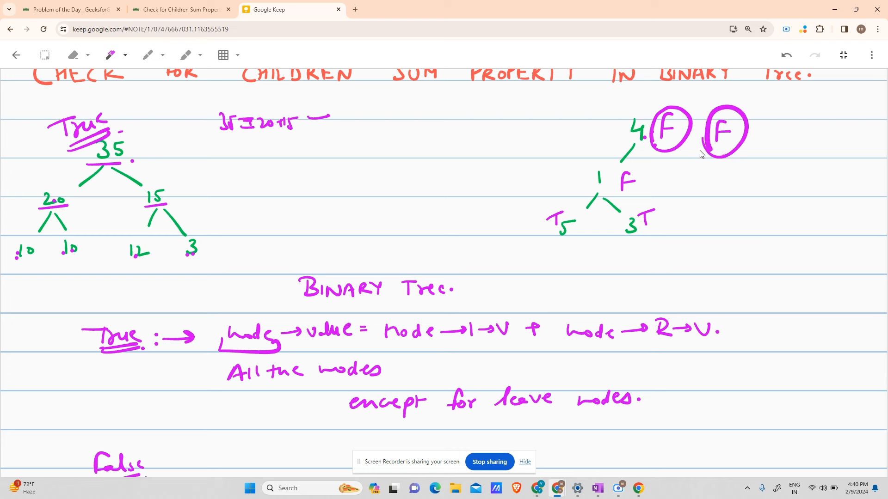
mouse_move(283, 178)
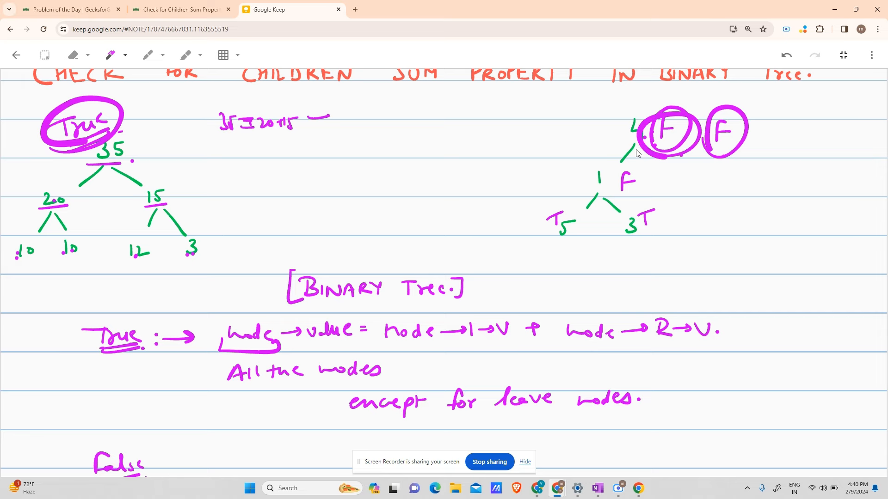
Write under False the traversal notes: left/right return false, and root→val leads to T or F.
scroll("down", 3)
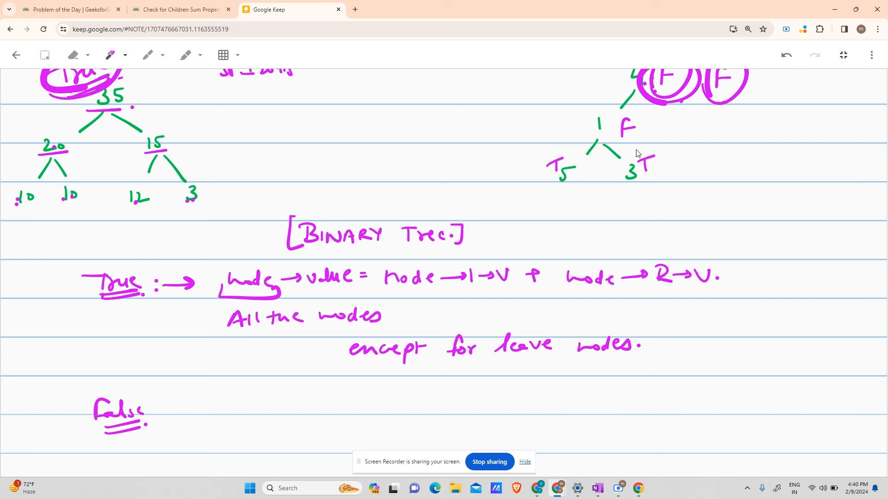
mouse_move(230, 211)
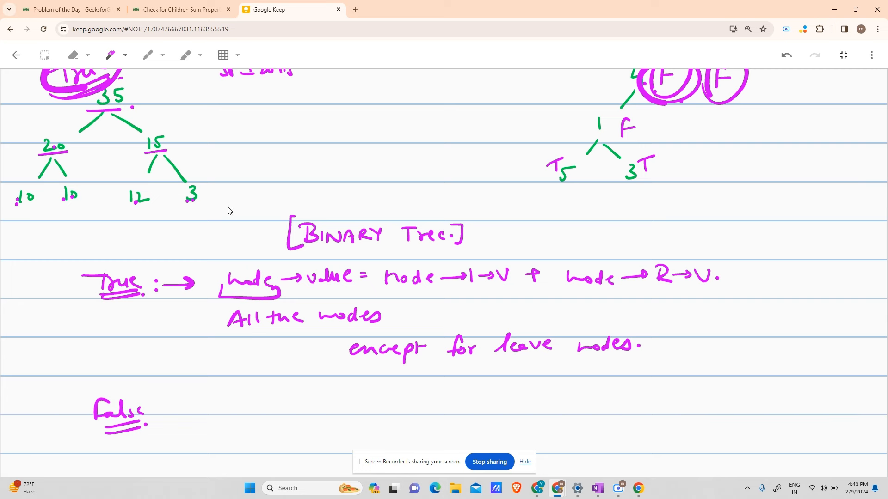
scroll("up", 3)
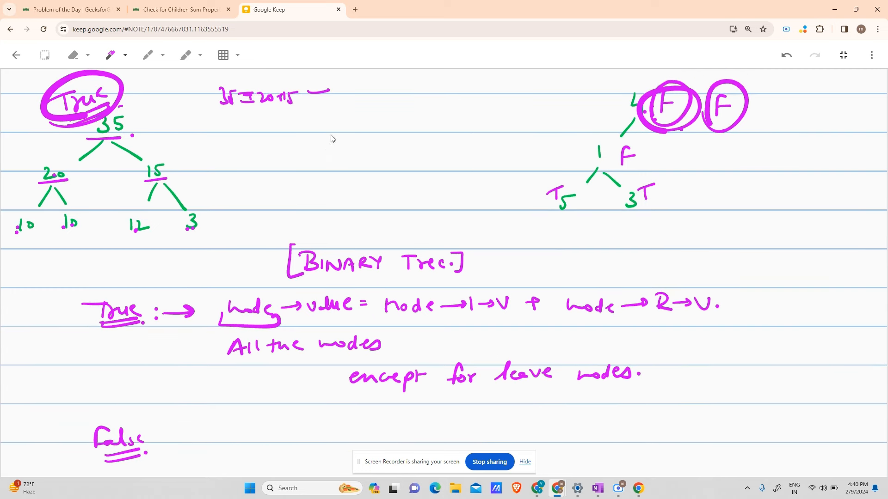
scroll("down", 3)
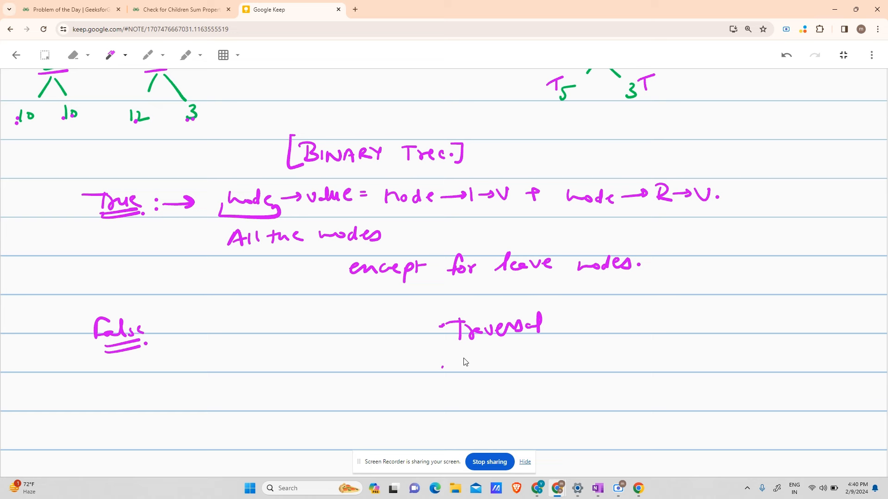
mouse_move(462, 366)
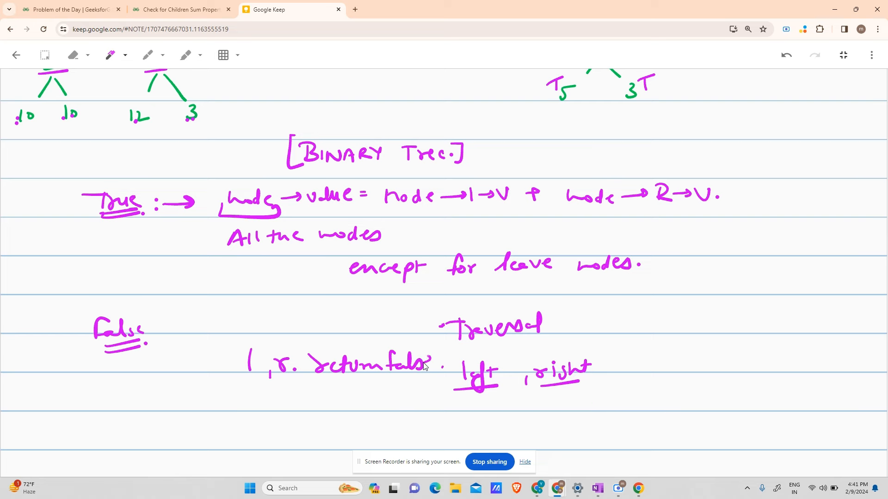
scroll("down", 3)
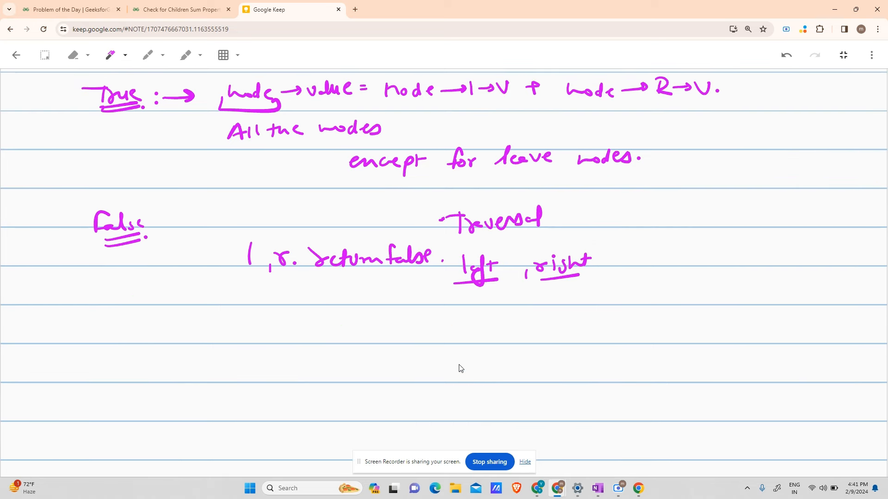
mouse_move(452, 325)
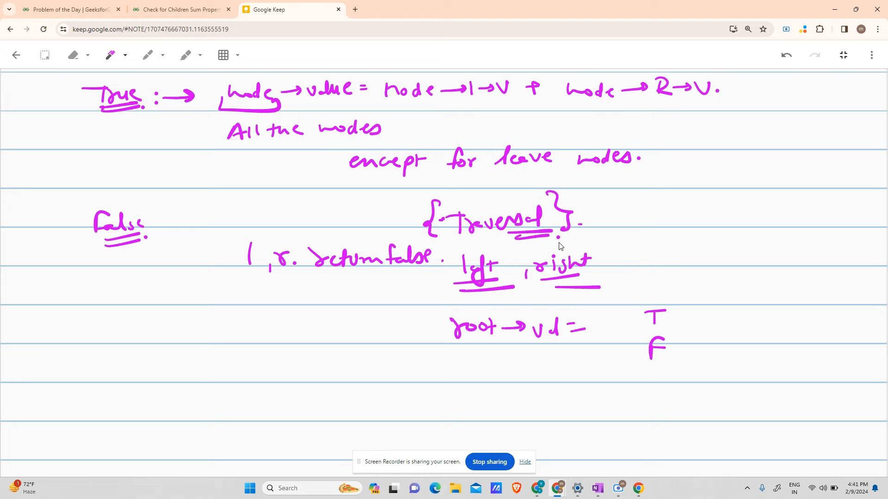
scroll("up", 3)
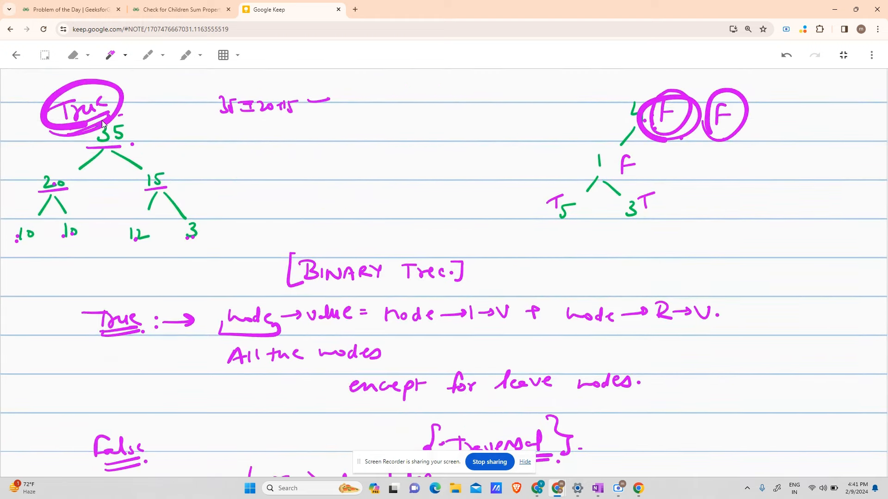
Write the recursive f(root) pseudocode checking leaves, subtrees and root→val equals children's sum beside the tree.
scroll("down", 3)
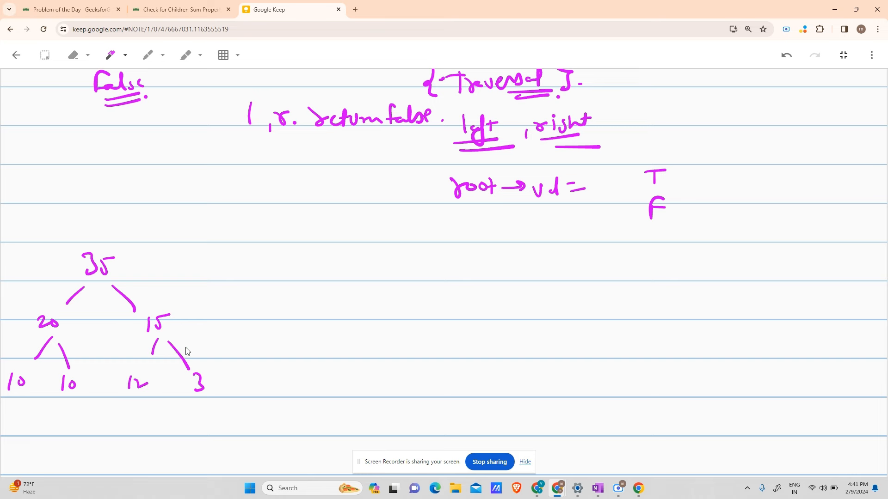
mouse_move(125, 143)
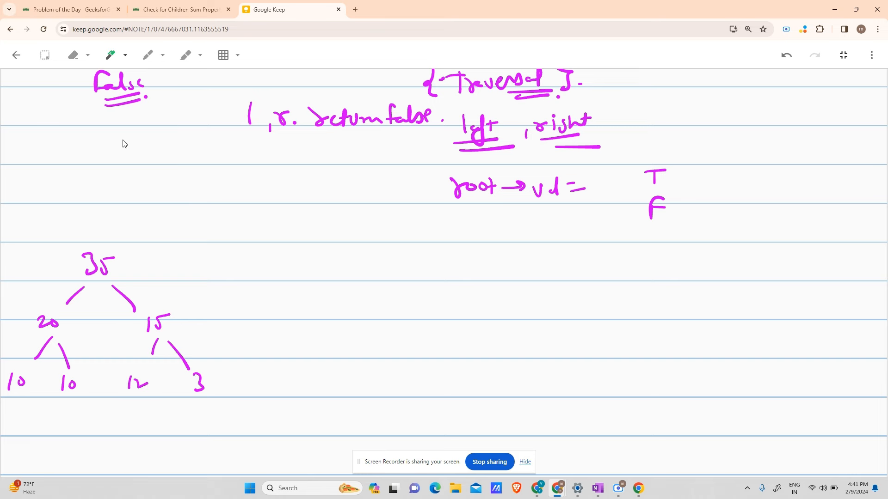
scroll("down", 3)
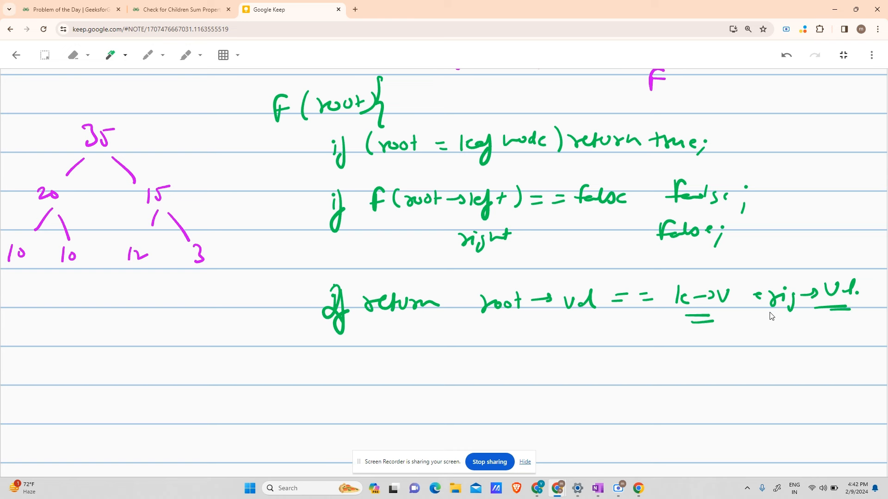
mouse_move(634, 334)
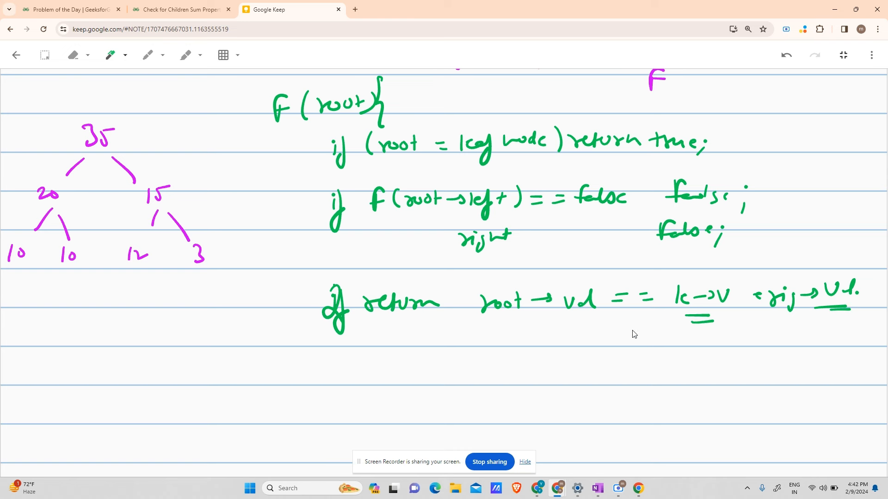
mouse_move(627, 339)
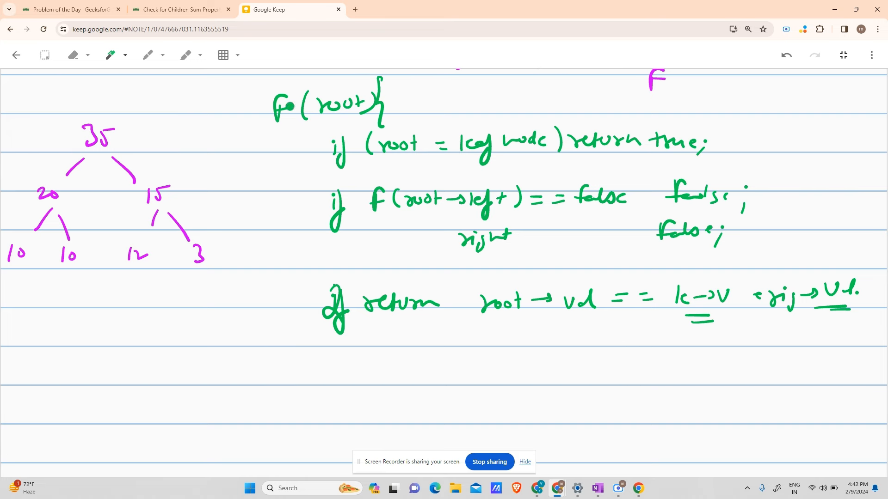
Switch to the GeeksforGeeks editor and make isSumProperty return f(root);.
left_click(178, 9)
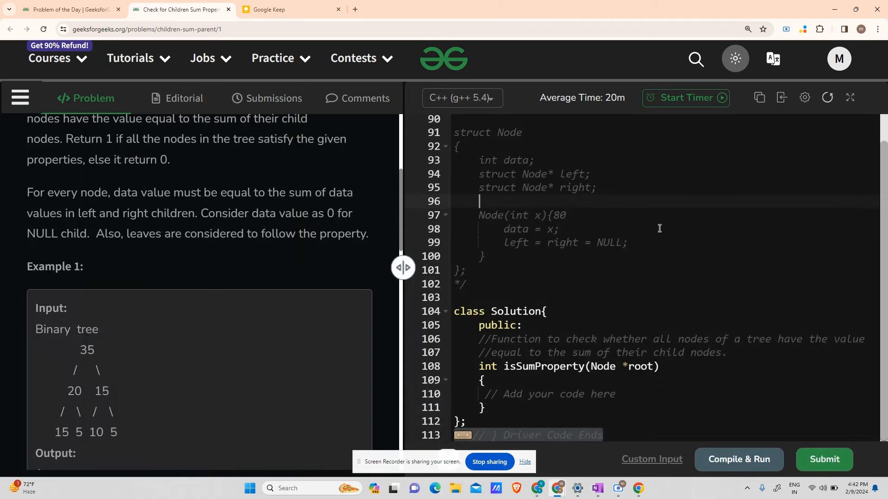
left_click(622, 395)
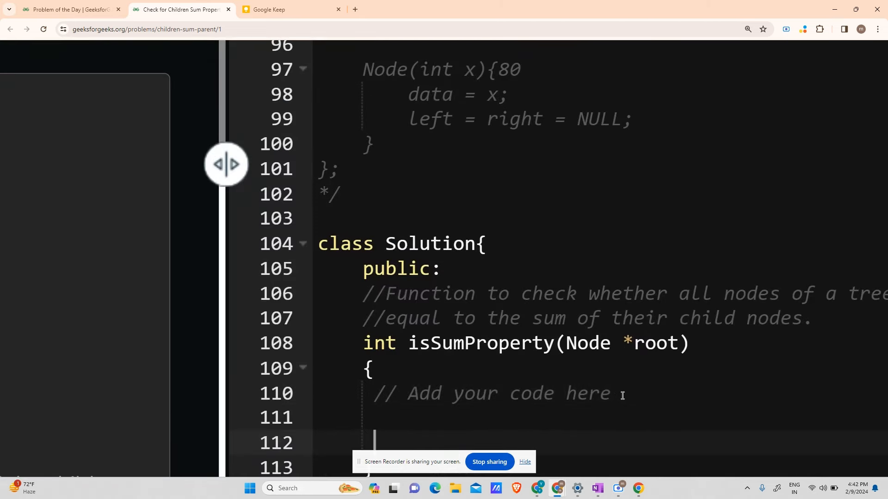
scroll("down", 3)
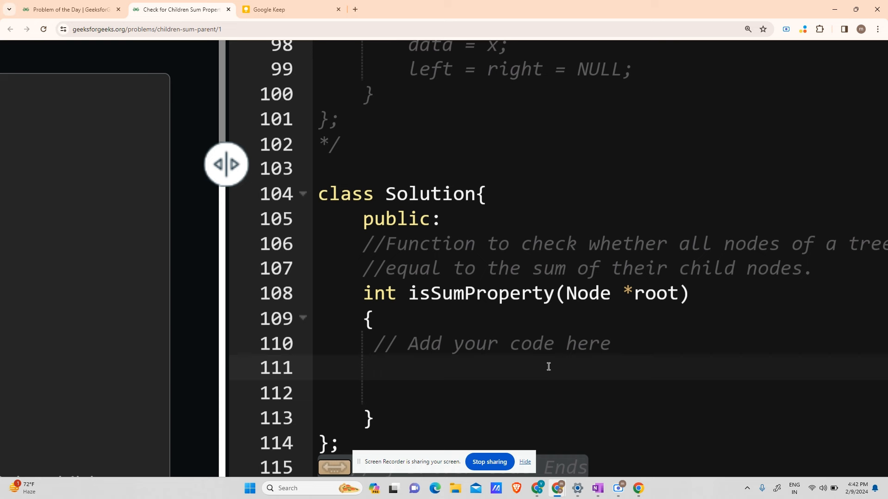
type("return")
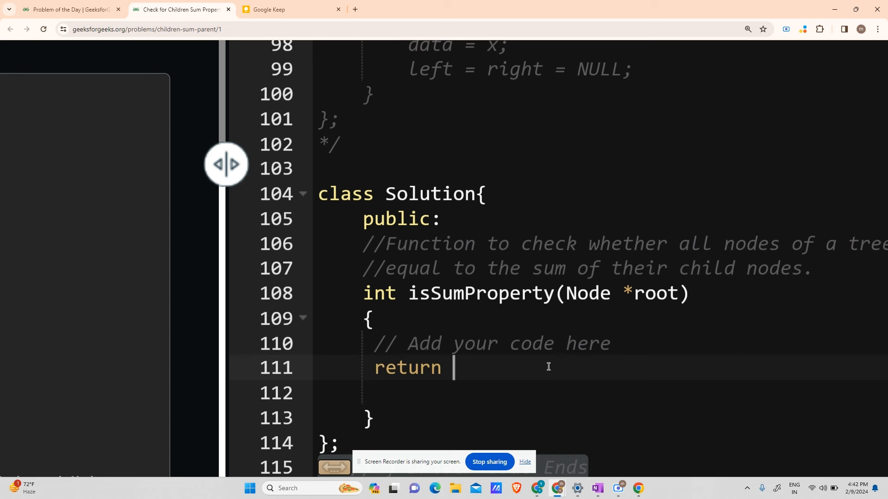
type("f()")
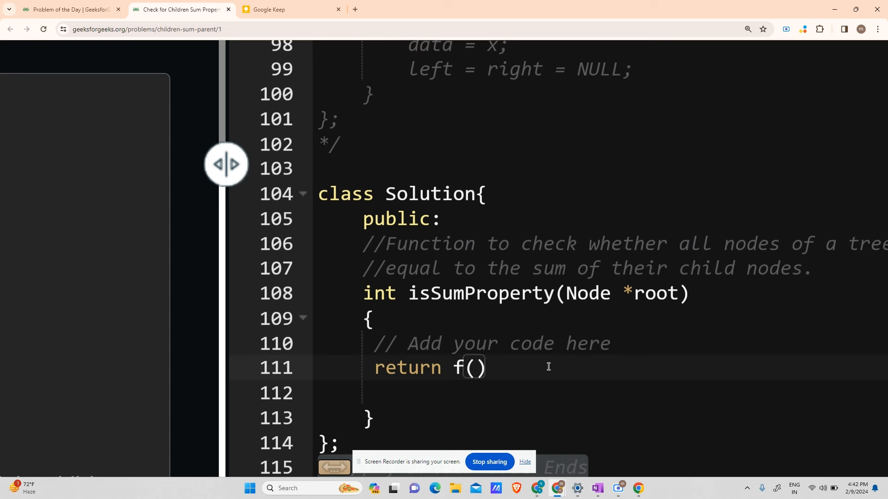
type("root);")
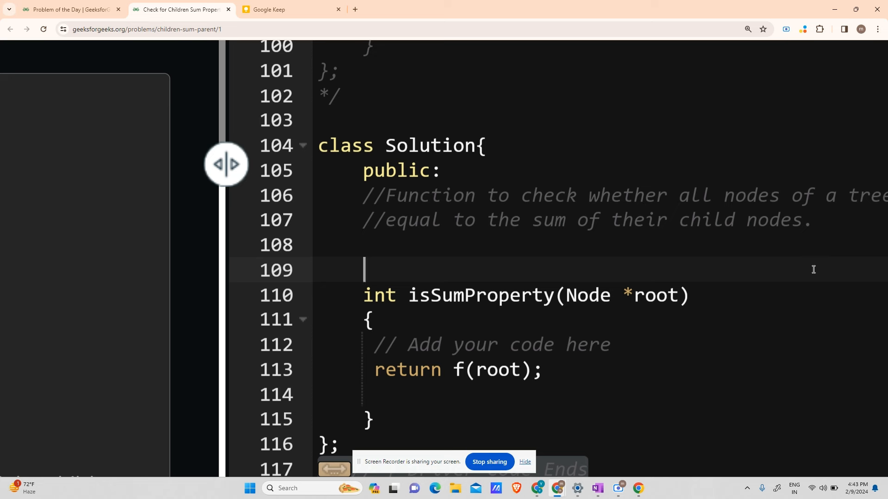
Define bool f(Node* root) that returns true when root is NULL.
type("bool")
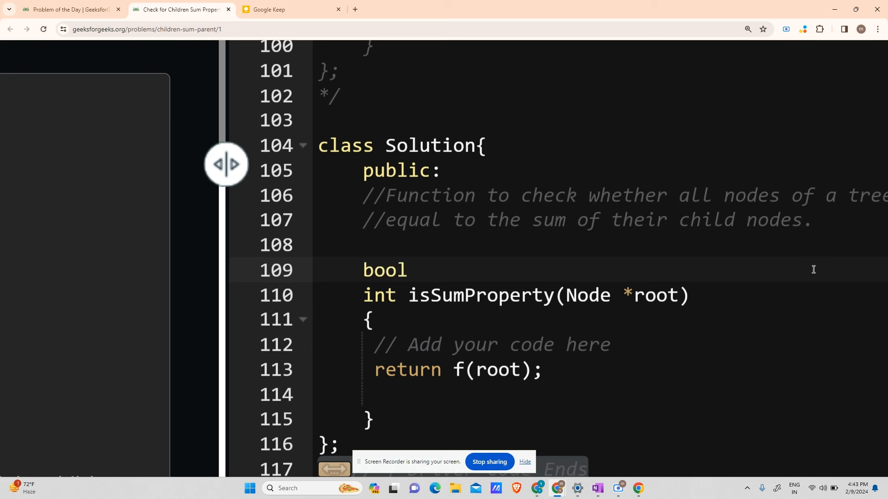
type("f()")
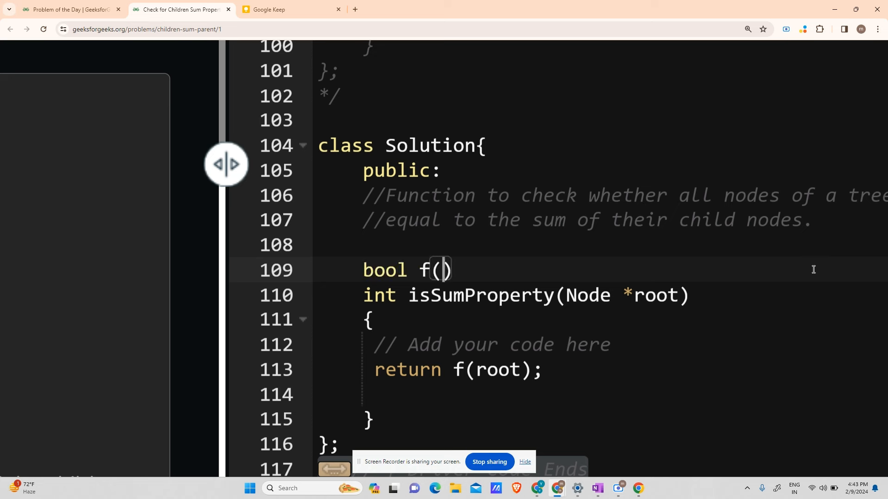
type("Node* ro")
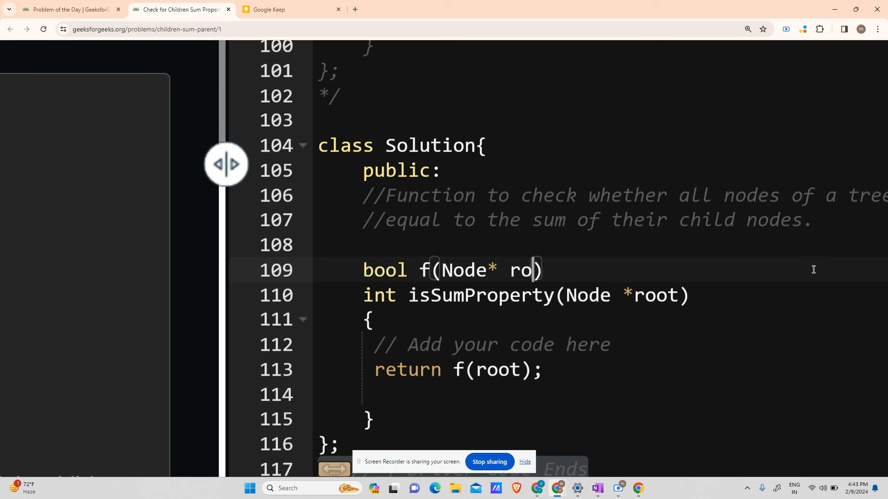
type("ot){")
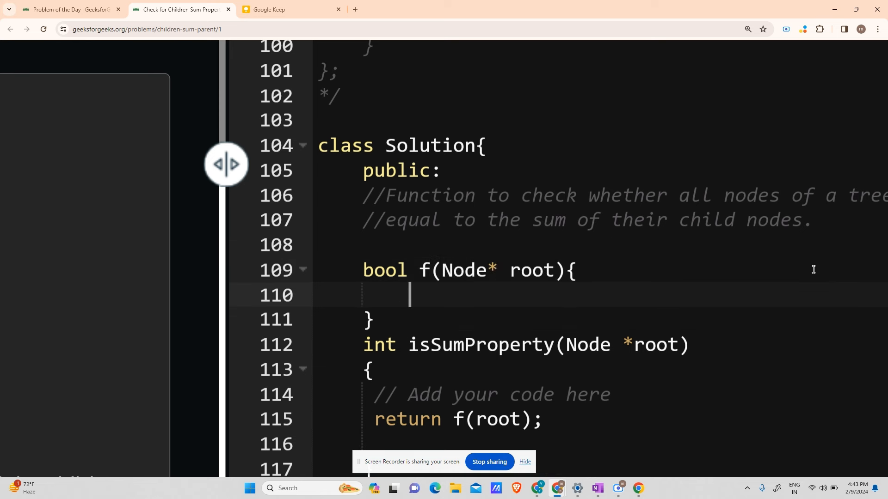
type("if()")
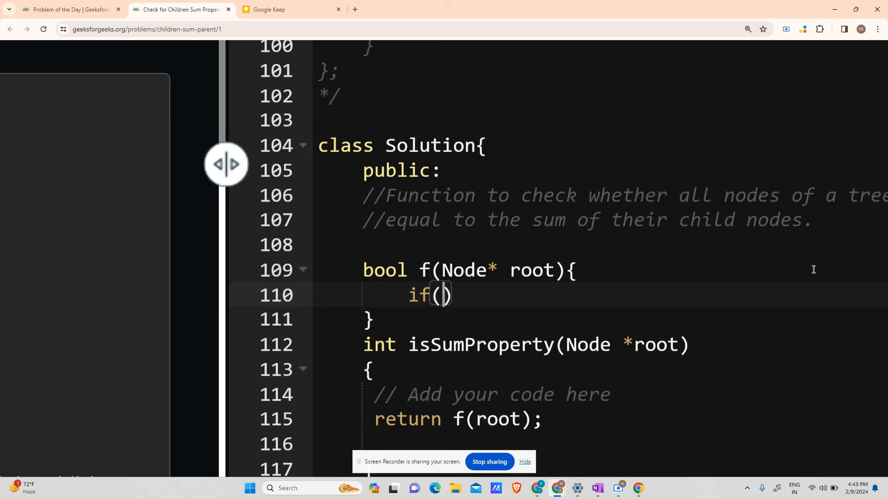
type("root==")
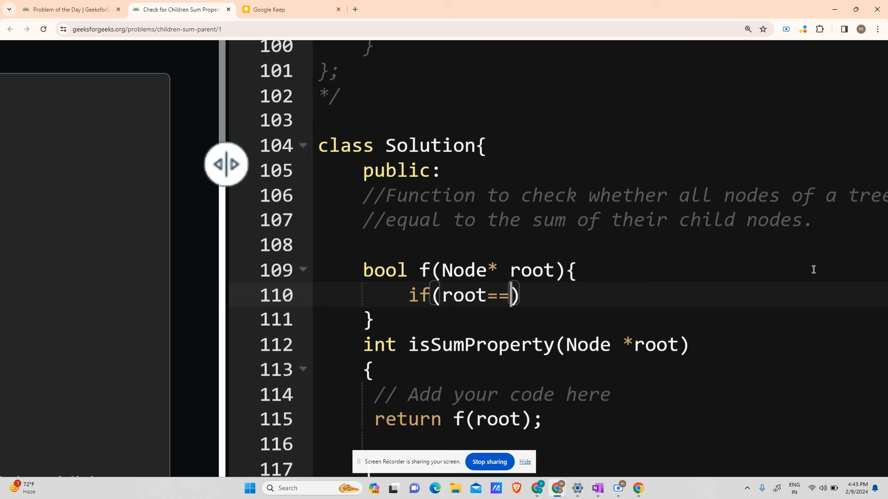
type("NULL) re")
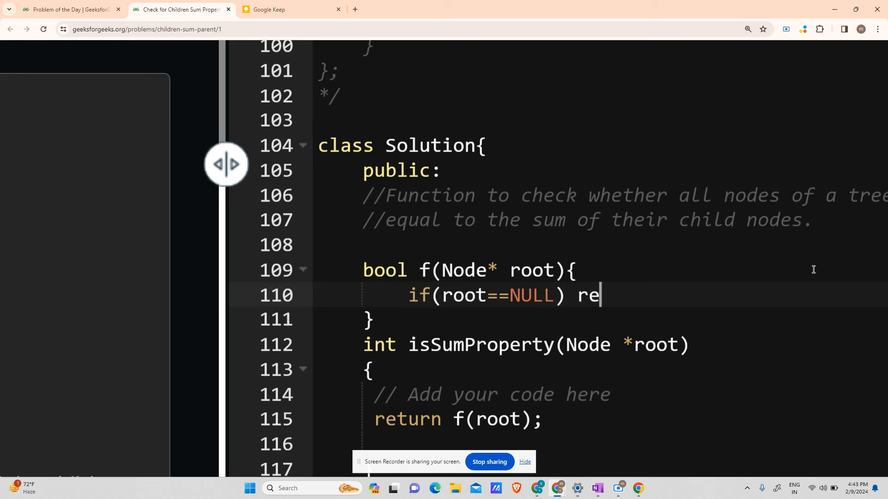
type("turn tru")
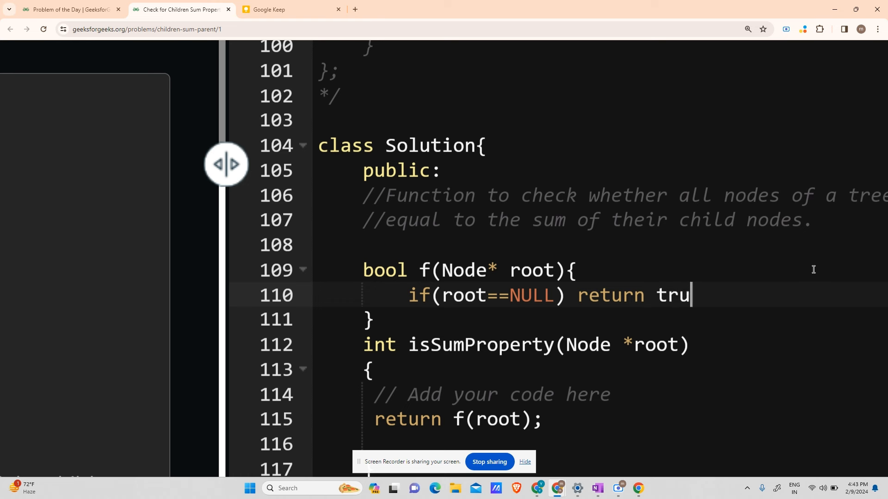
type("e;")
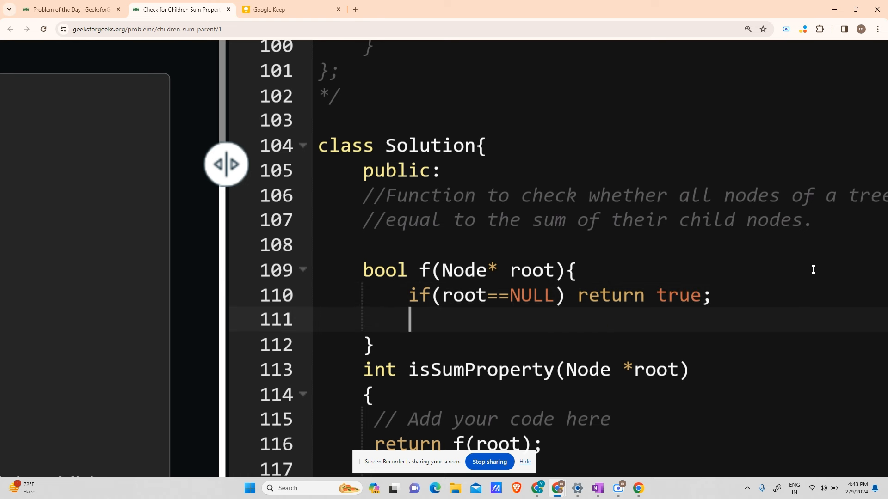
Add the leaf check: return true when the node has no left and no right child.
type("if()")
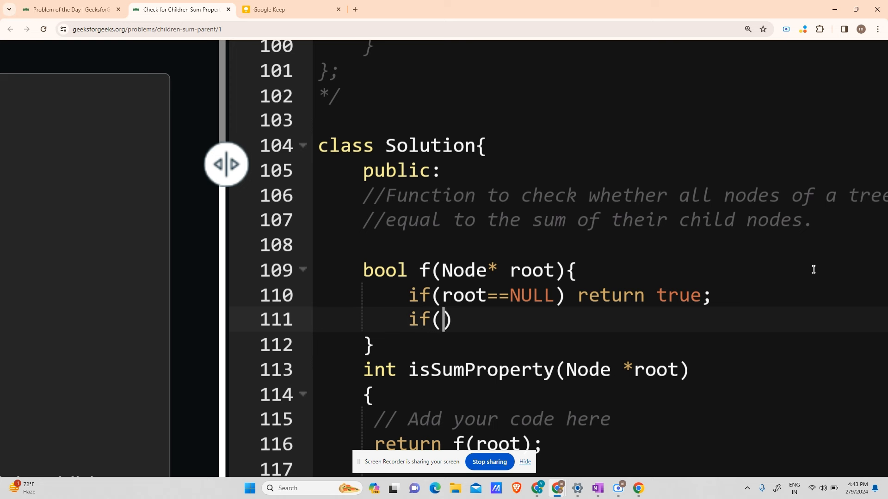
type("!root-")
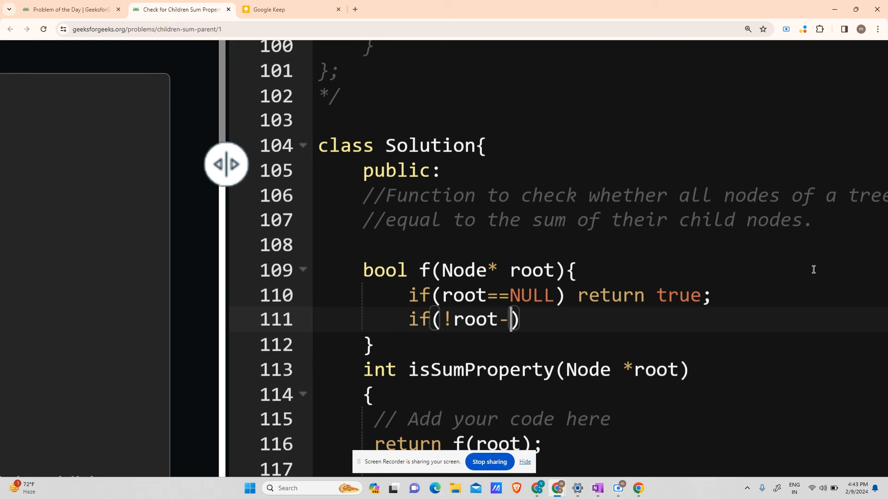
type(">left &&")
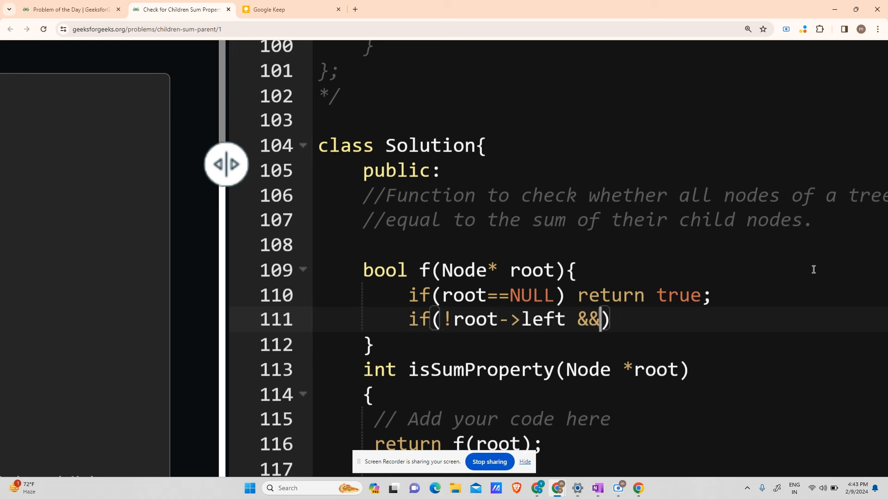
type("!root->")
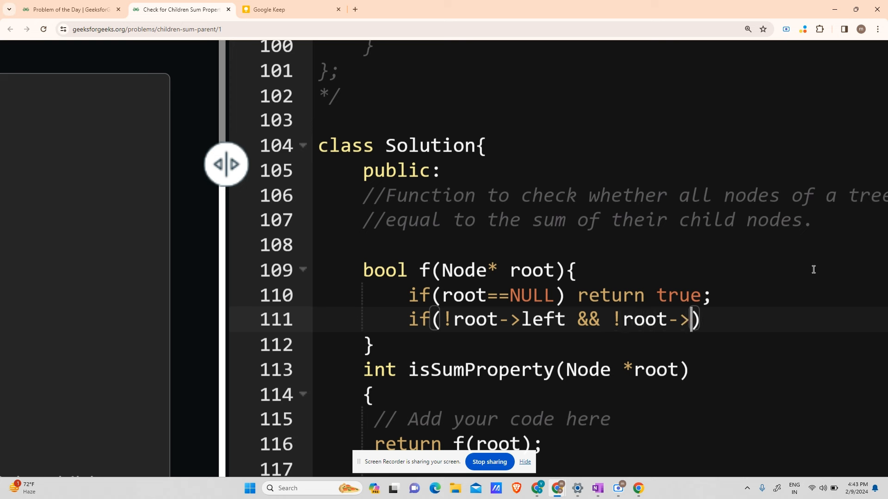
type("right")
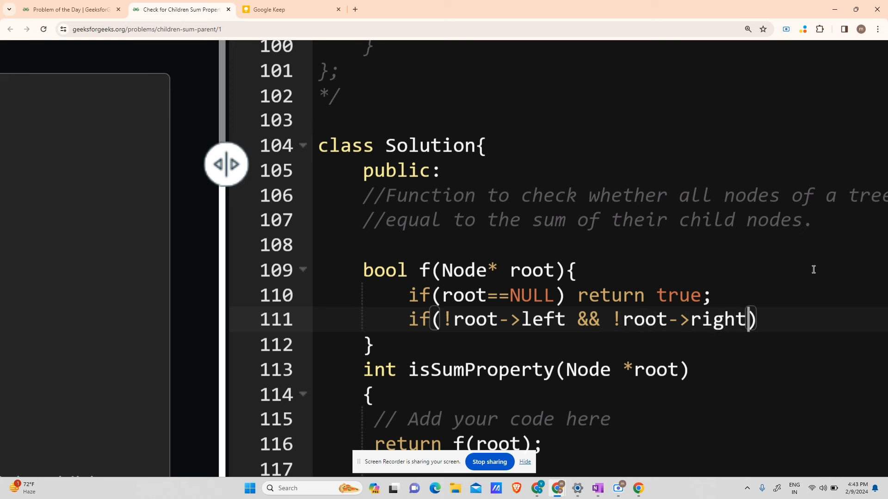
type("return f")
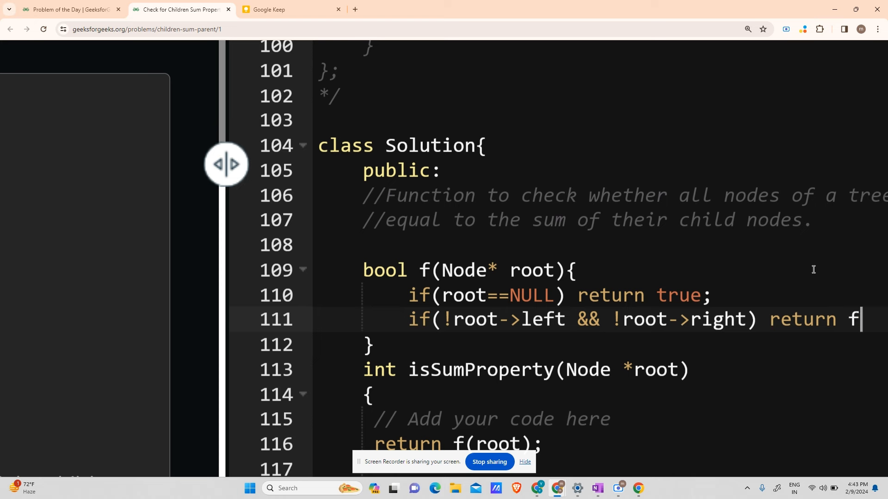
type("rue;")
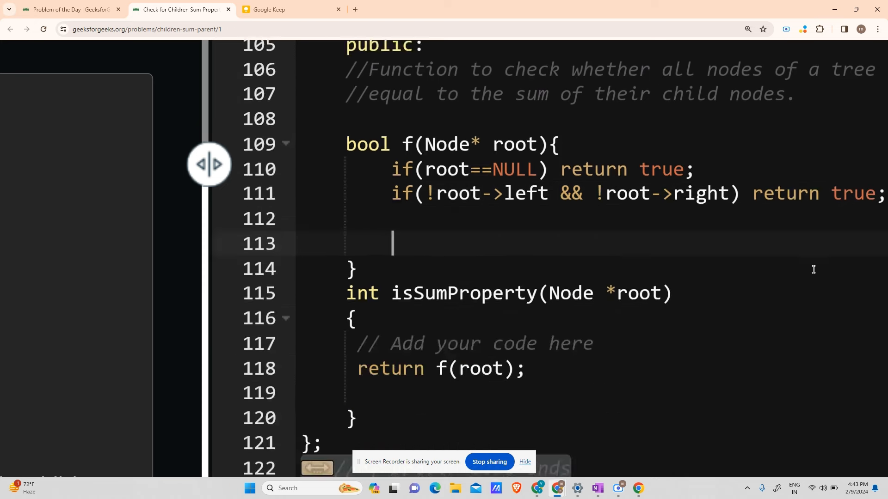
Declare bool left = true and bool right = true.
type("bool le")
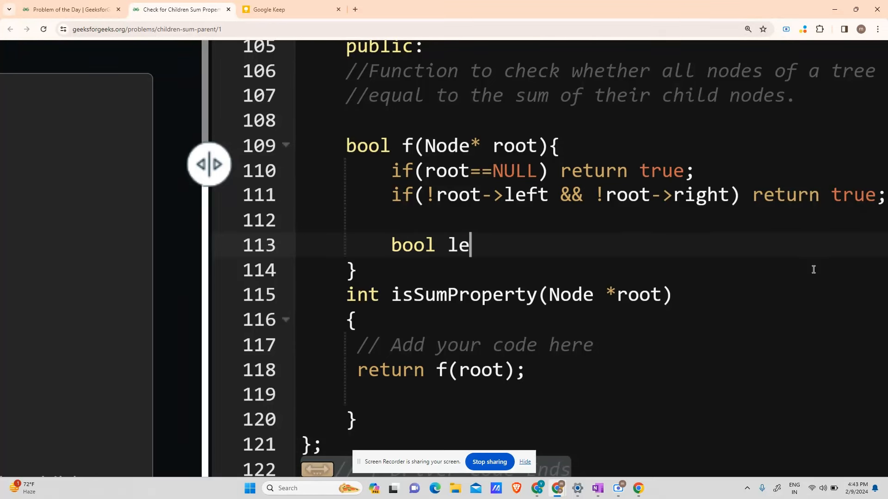
type("ft=true;")
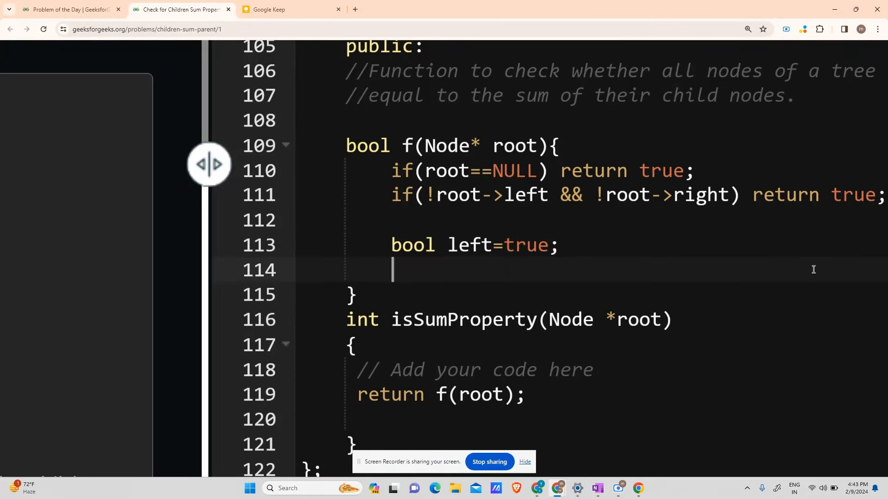
type("bool right")
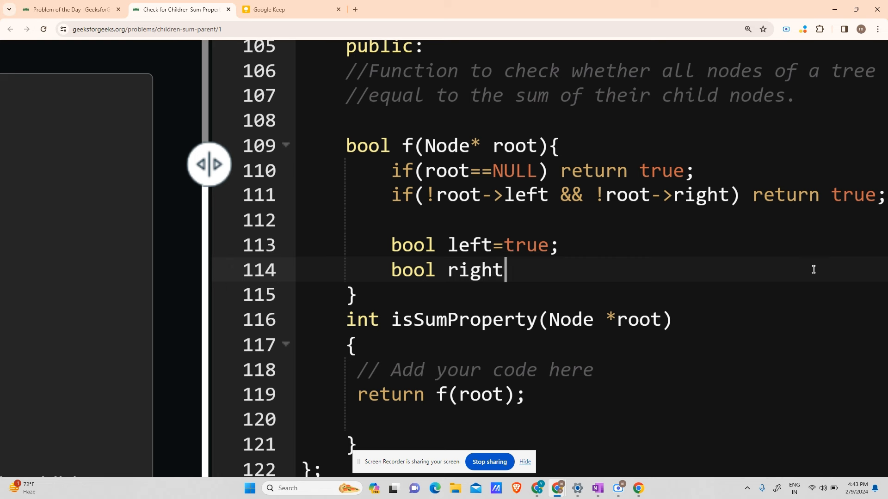
type("=true;")
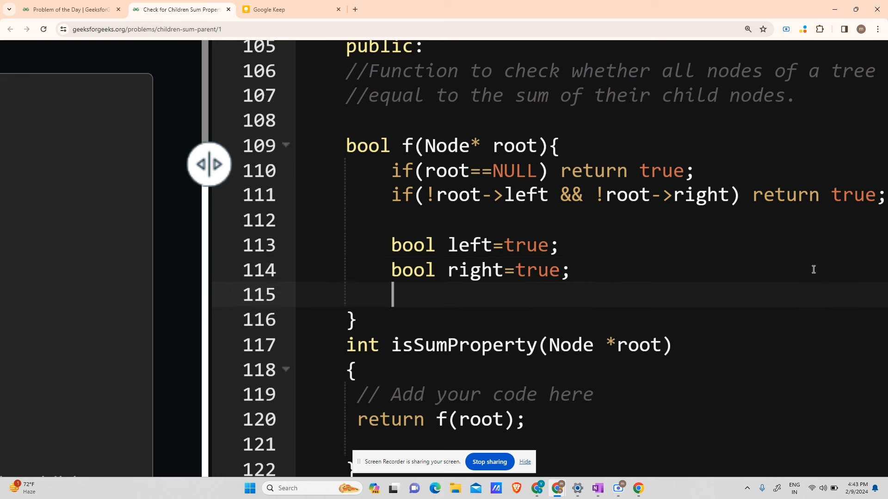
Add int sum=0 and, when root->left is not NULL, add root->left->data to sum.
type("if(roo")
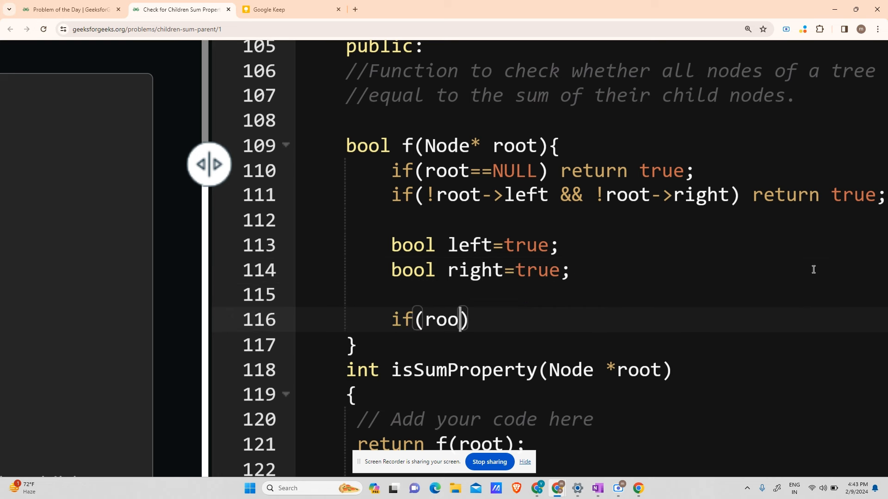
type("->")
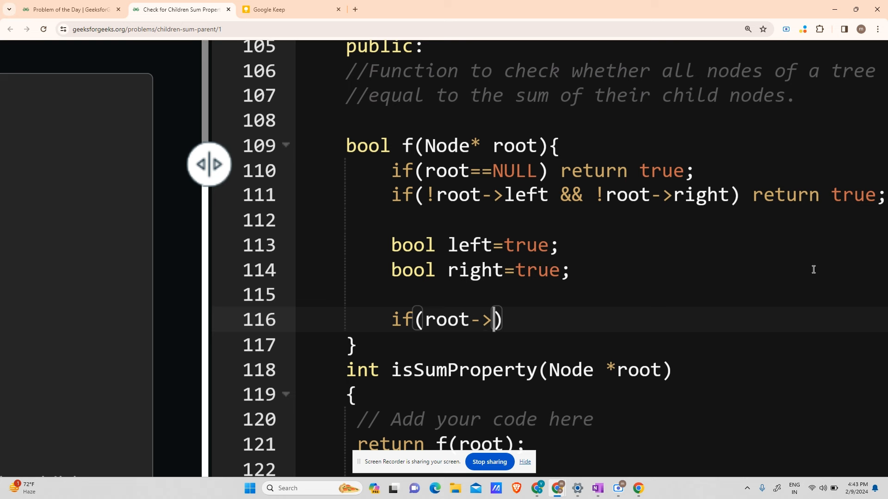
type("left")
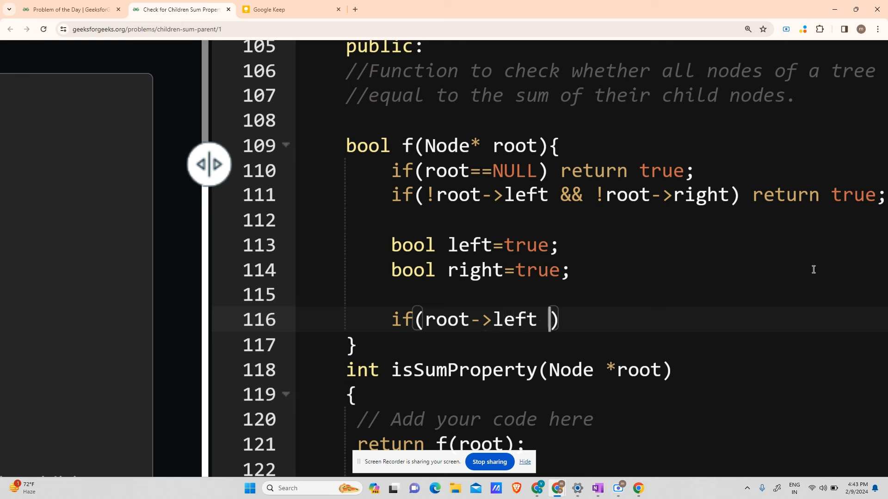
type("!=NULL")
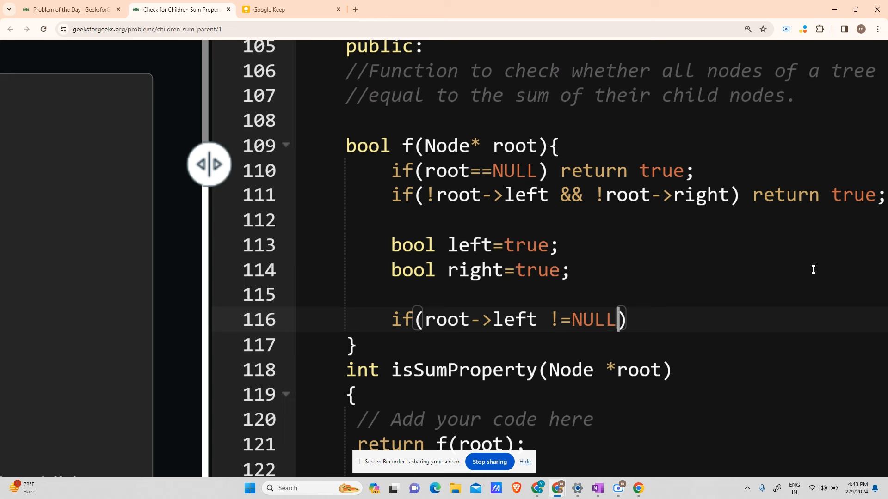
type("intn")
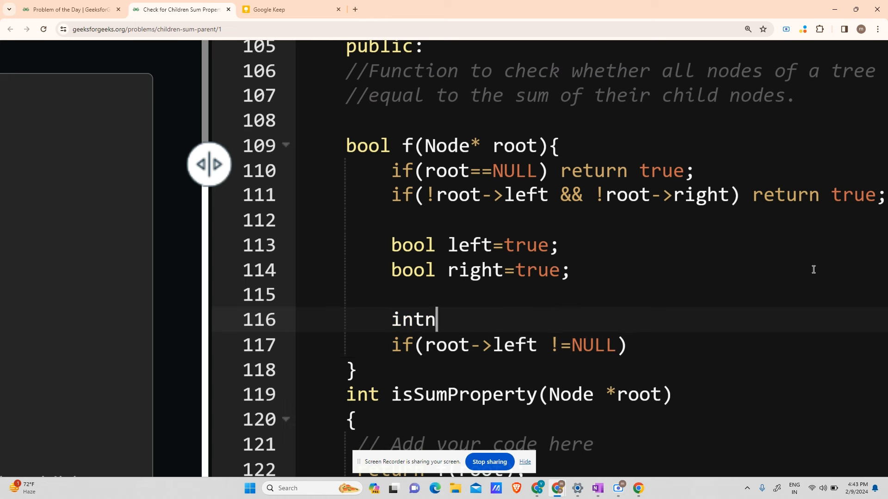
type("sum=0;")
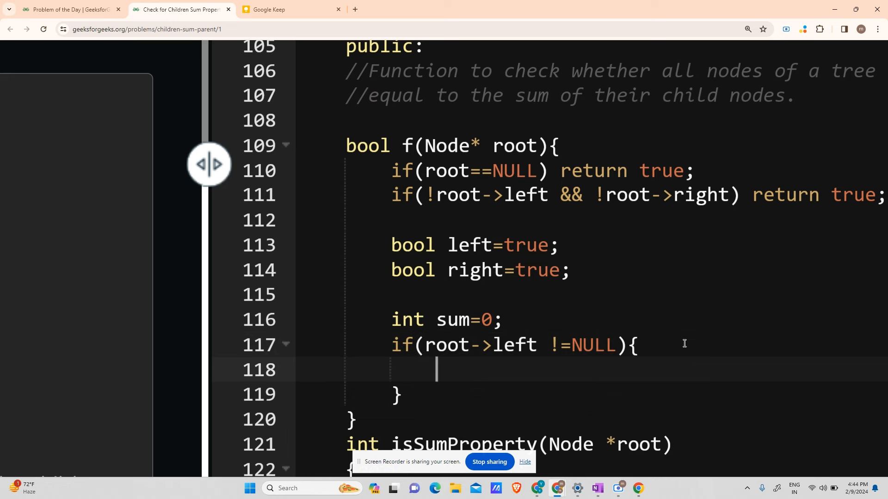
type("sum")
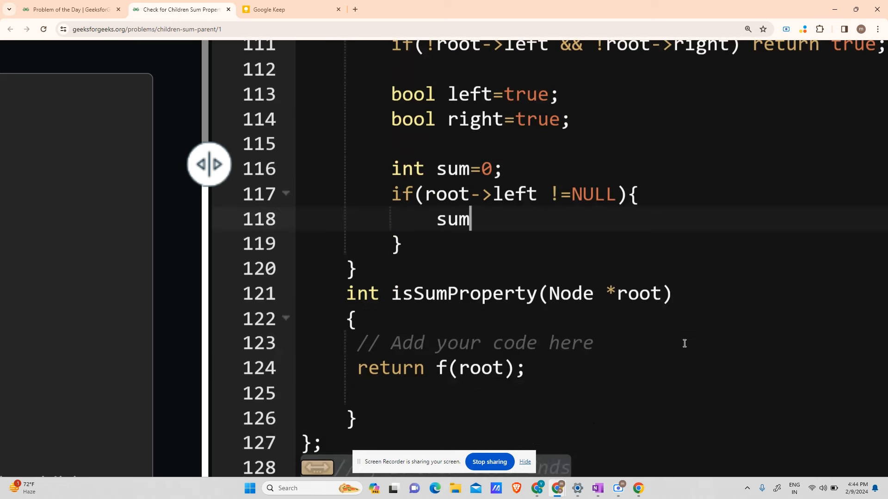
type("+=root-")
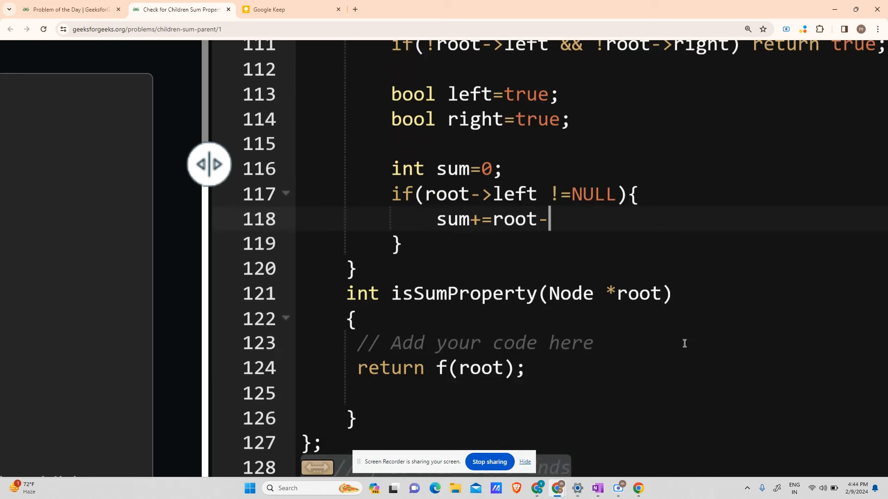
type(">lef")
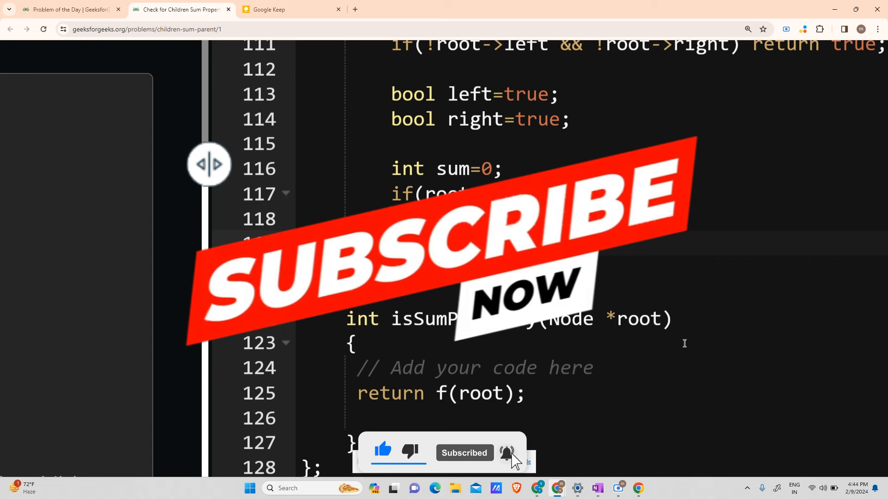
scroll("up", 3)
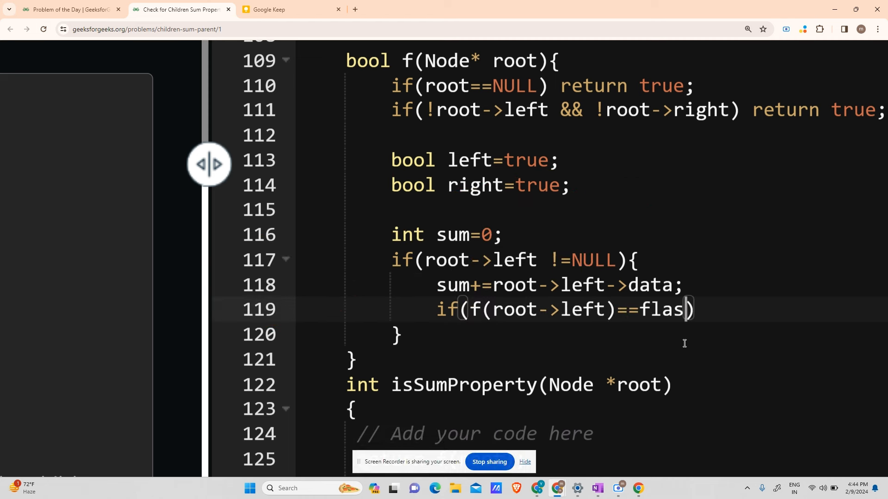
Finish the left block with return false on failed recursion and copy it for the right child.
type("e)")
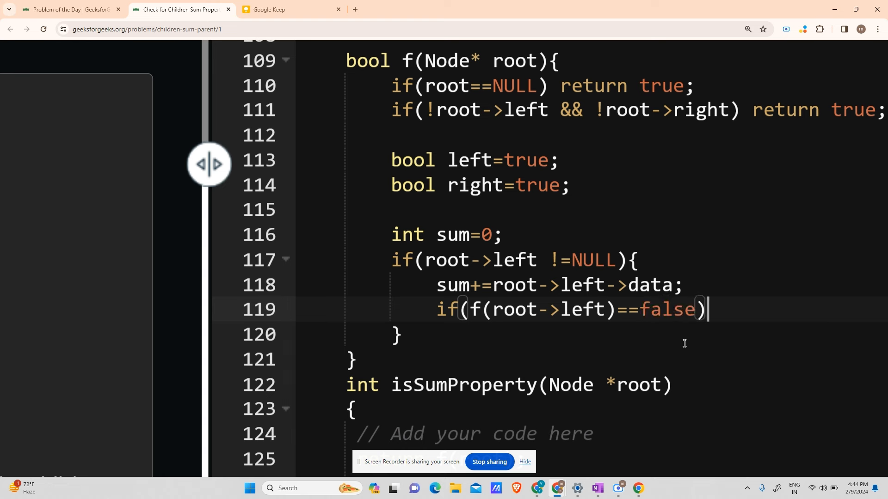
type("return false;")
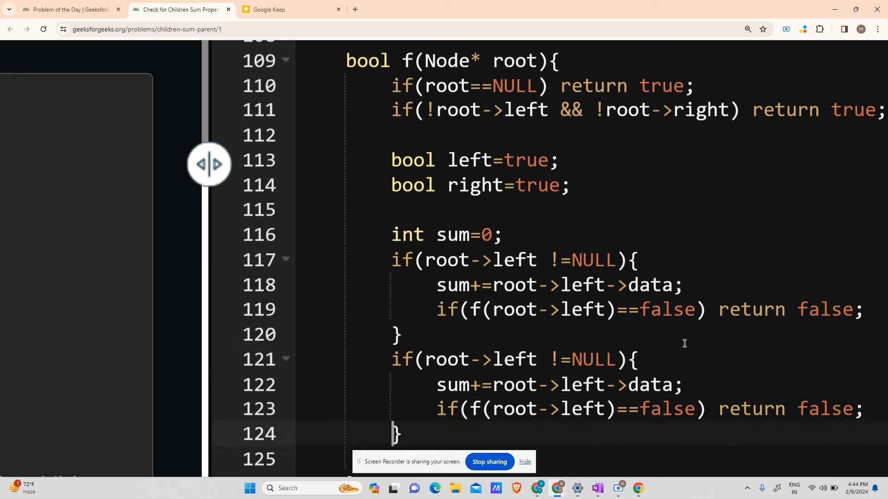
scroll("down", 3)
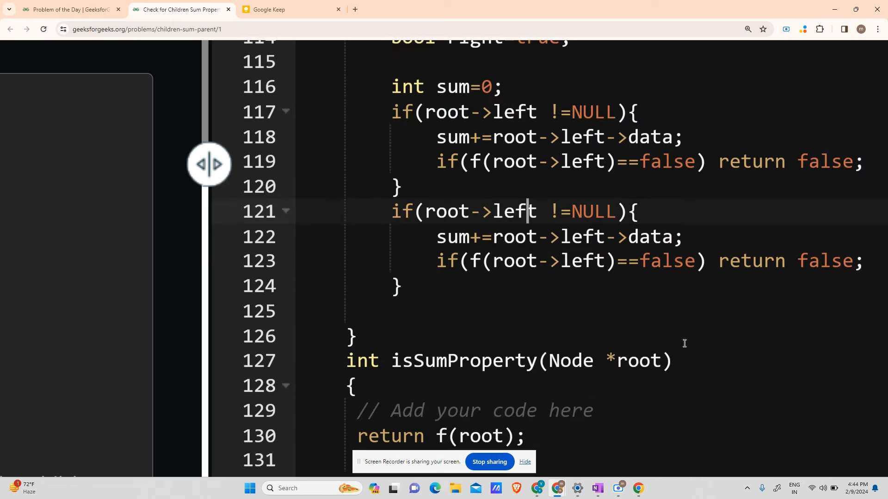
type("right")
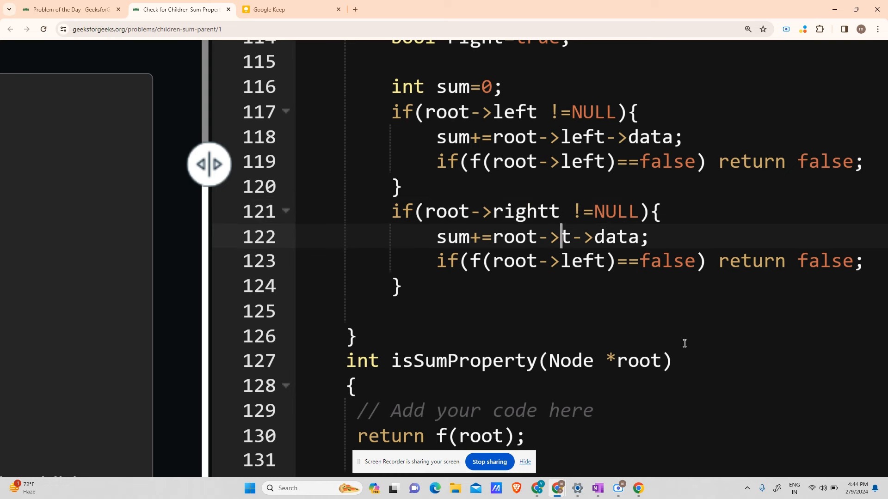
type("righ")
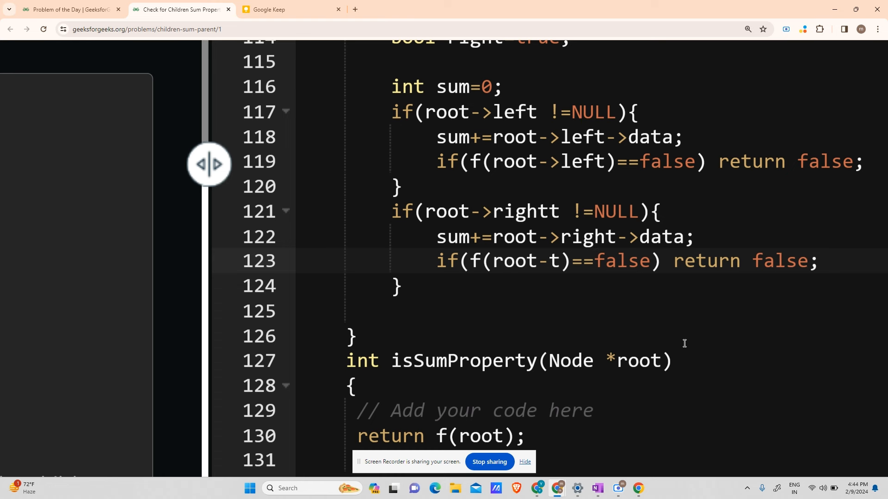
type("->right")
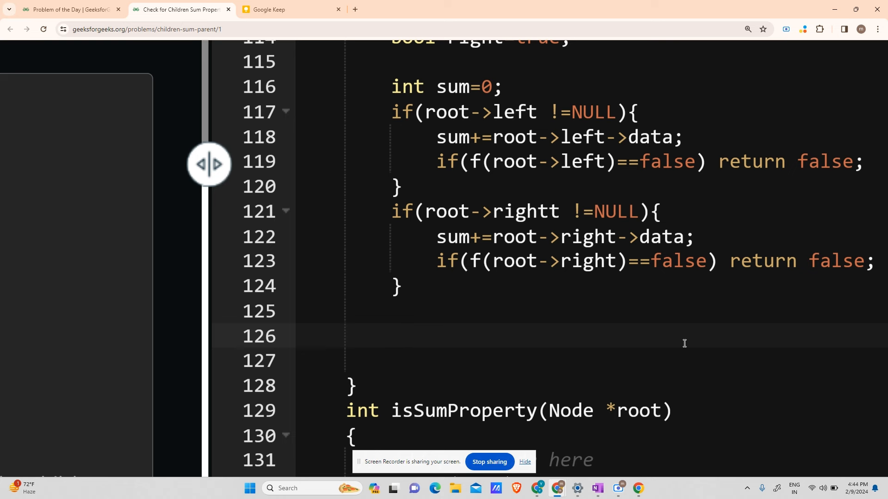
Return root->dat==sum as the function's final result.
type("re")
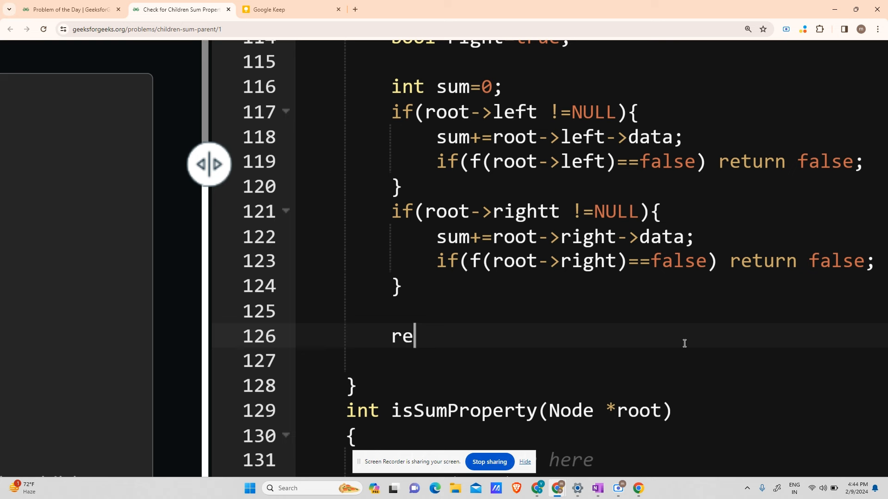
type("tur")
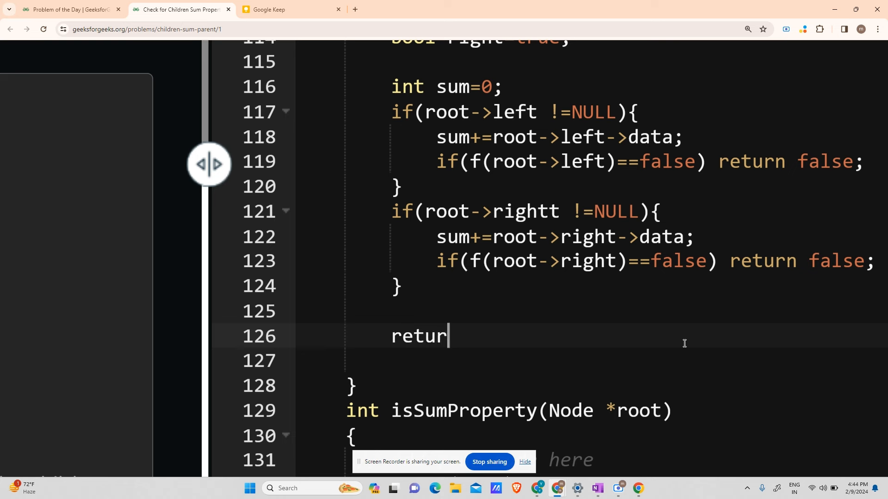
type("n root")
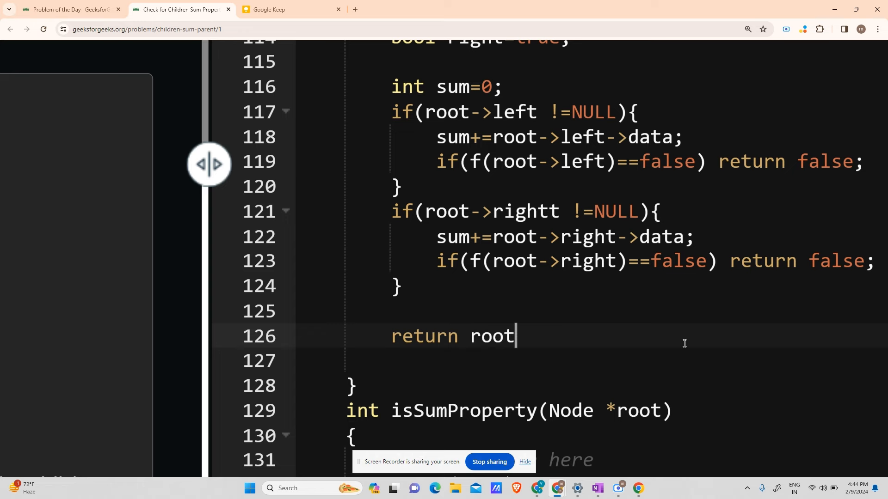
type("->dat==sum;")
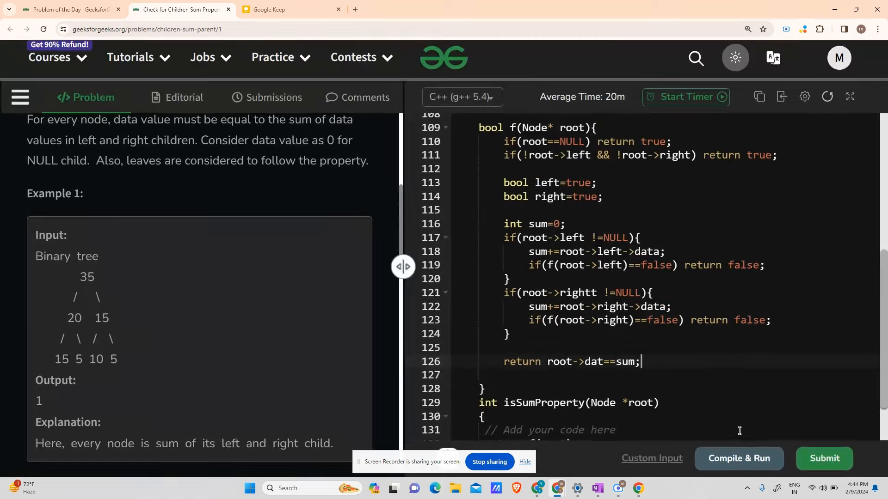
Compile and run, read the rightt/dat errors, fix rightt to right and run again.
left_click(739, 459)
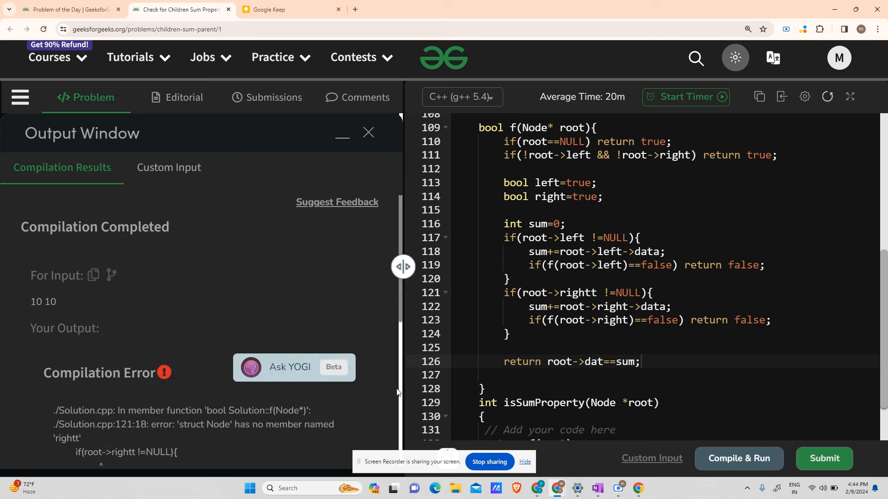
scroll("down", 3)
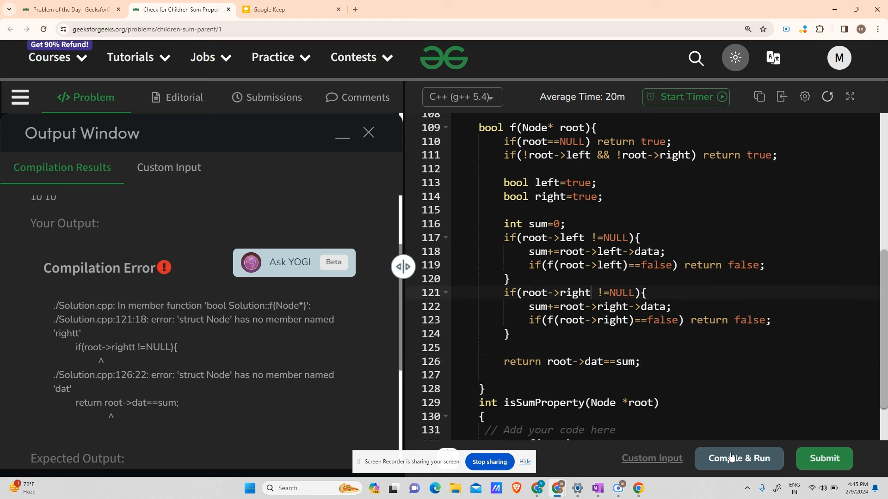
left_click(823, 459)
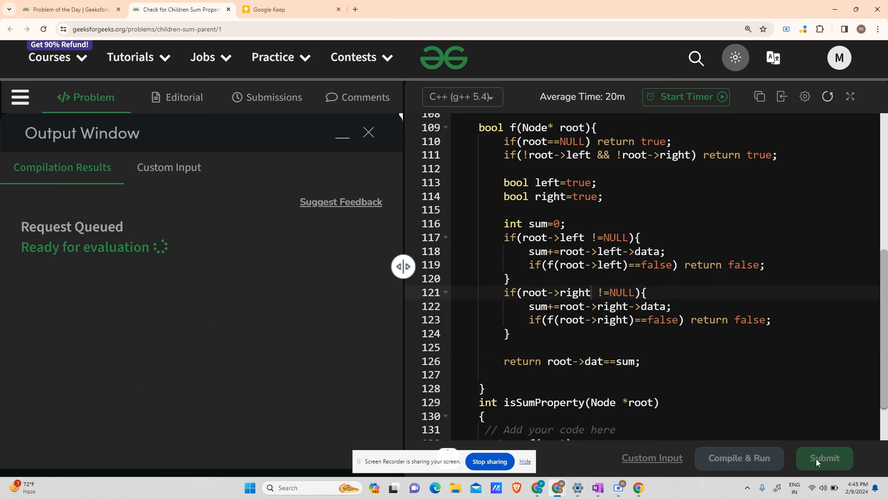
With dat fixed to data, compile to confirm output 1 and submit the solution.
left_click(738, 459)
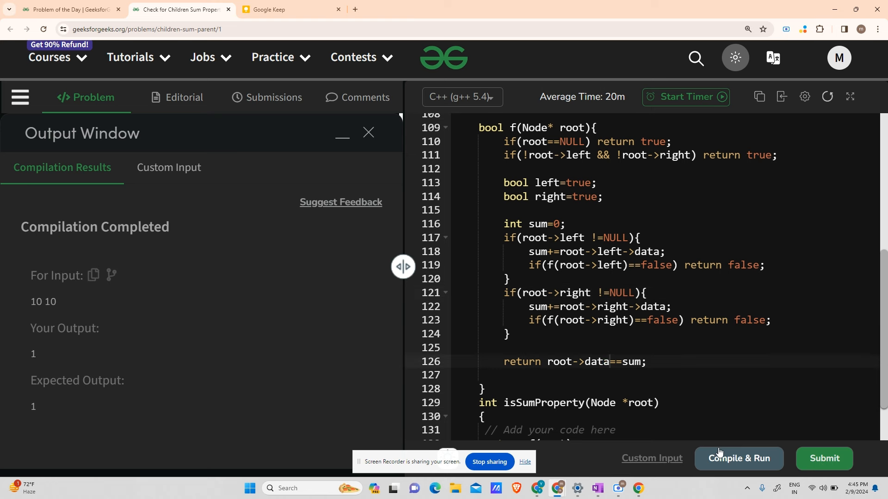
left_click(823, 459)
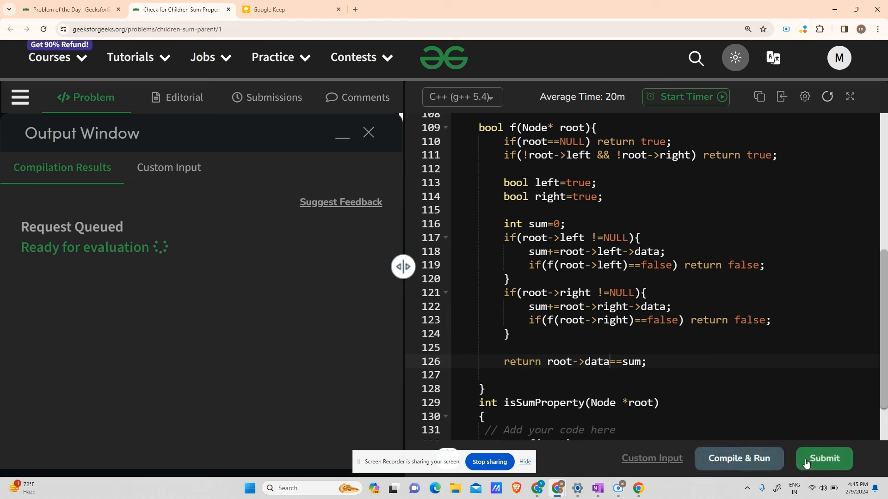
Submit for final evaluation and see all 1120 test cases pass with 100% accuracy.
left_click(823, 459)
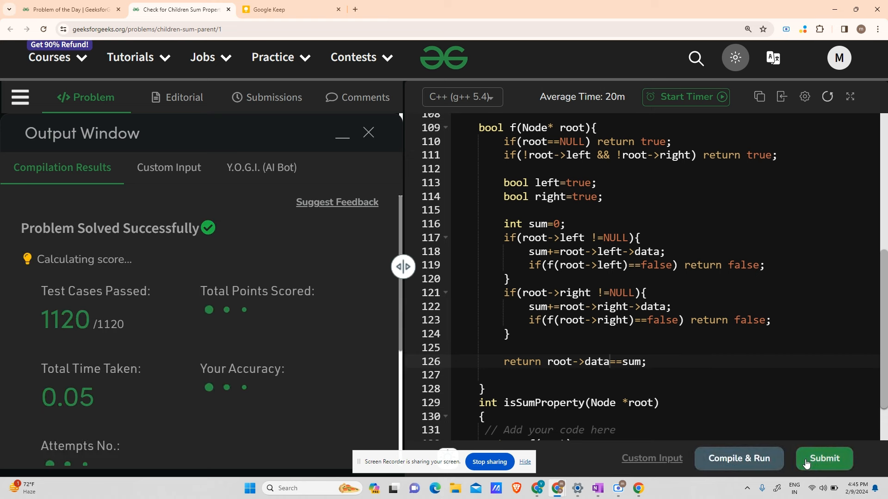
left_click(824, 458)
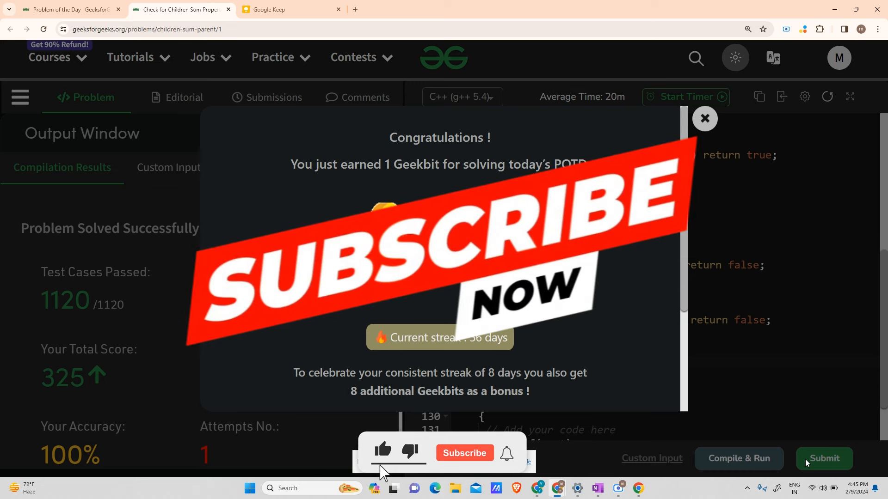
left_click(464, 453)
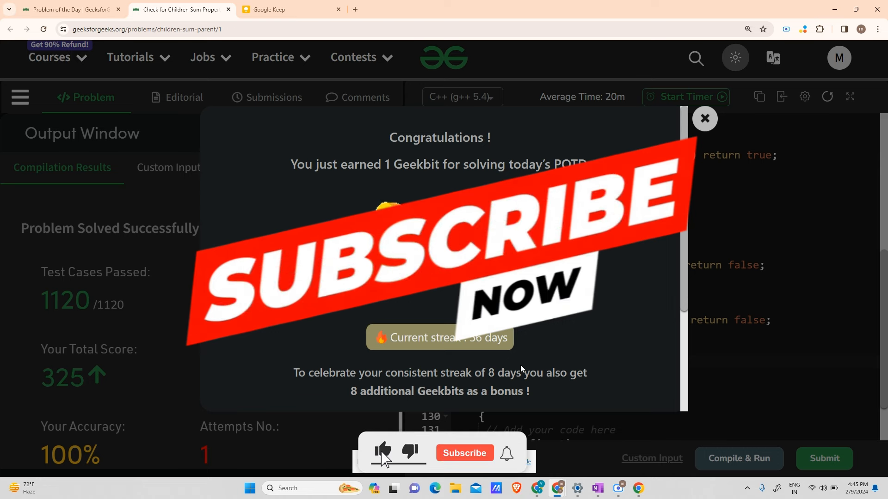
left_click(463, 453)
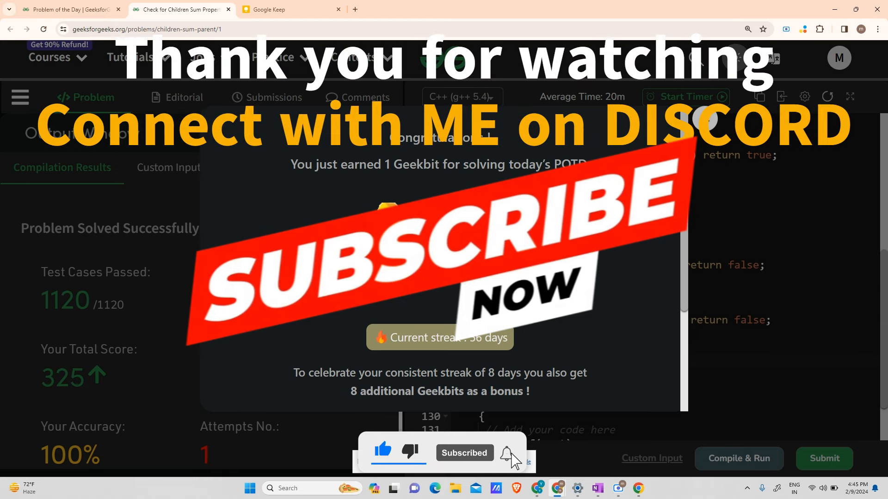